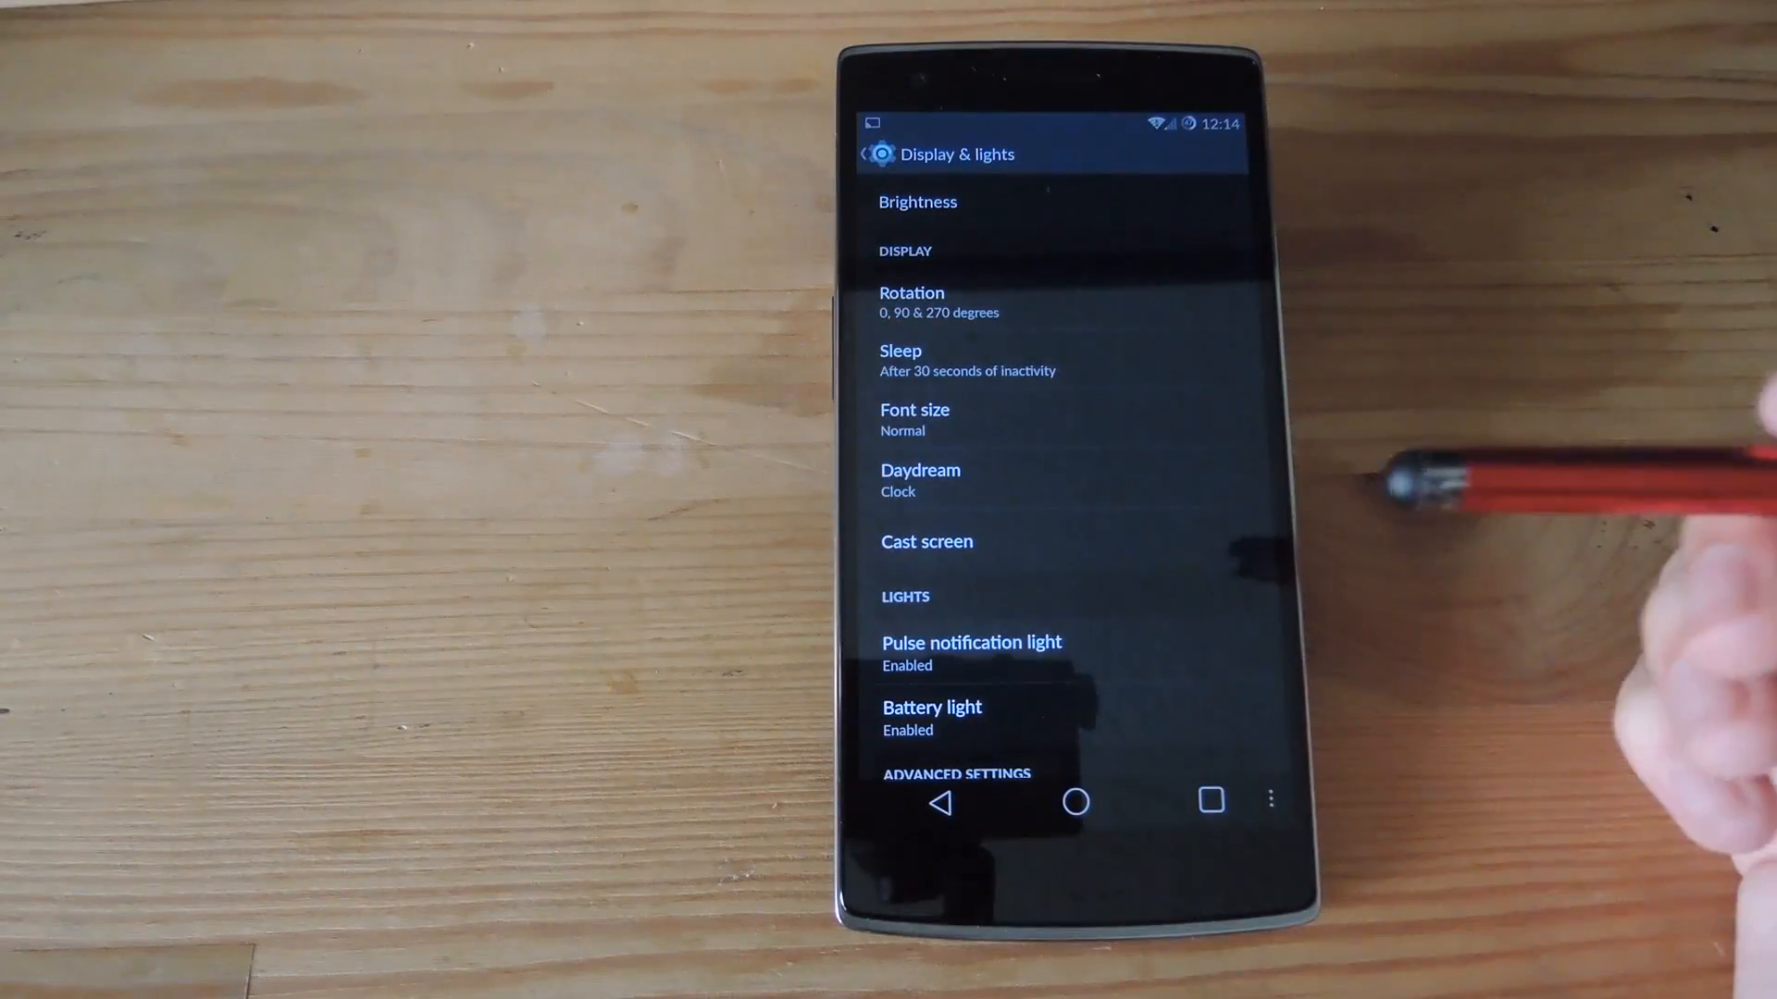
Set the Display & lights sleep timeout to 30 seconds
{"action": "left_click", "coordinate": [968, 359]}
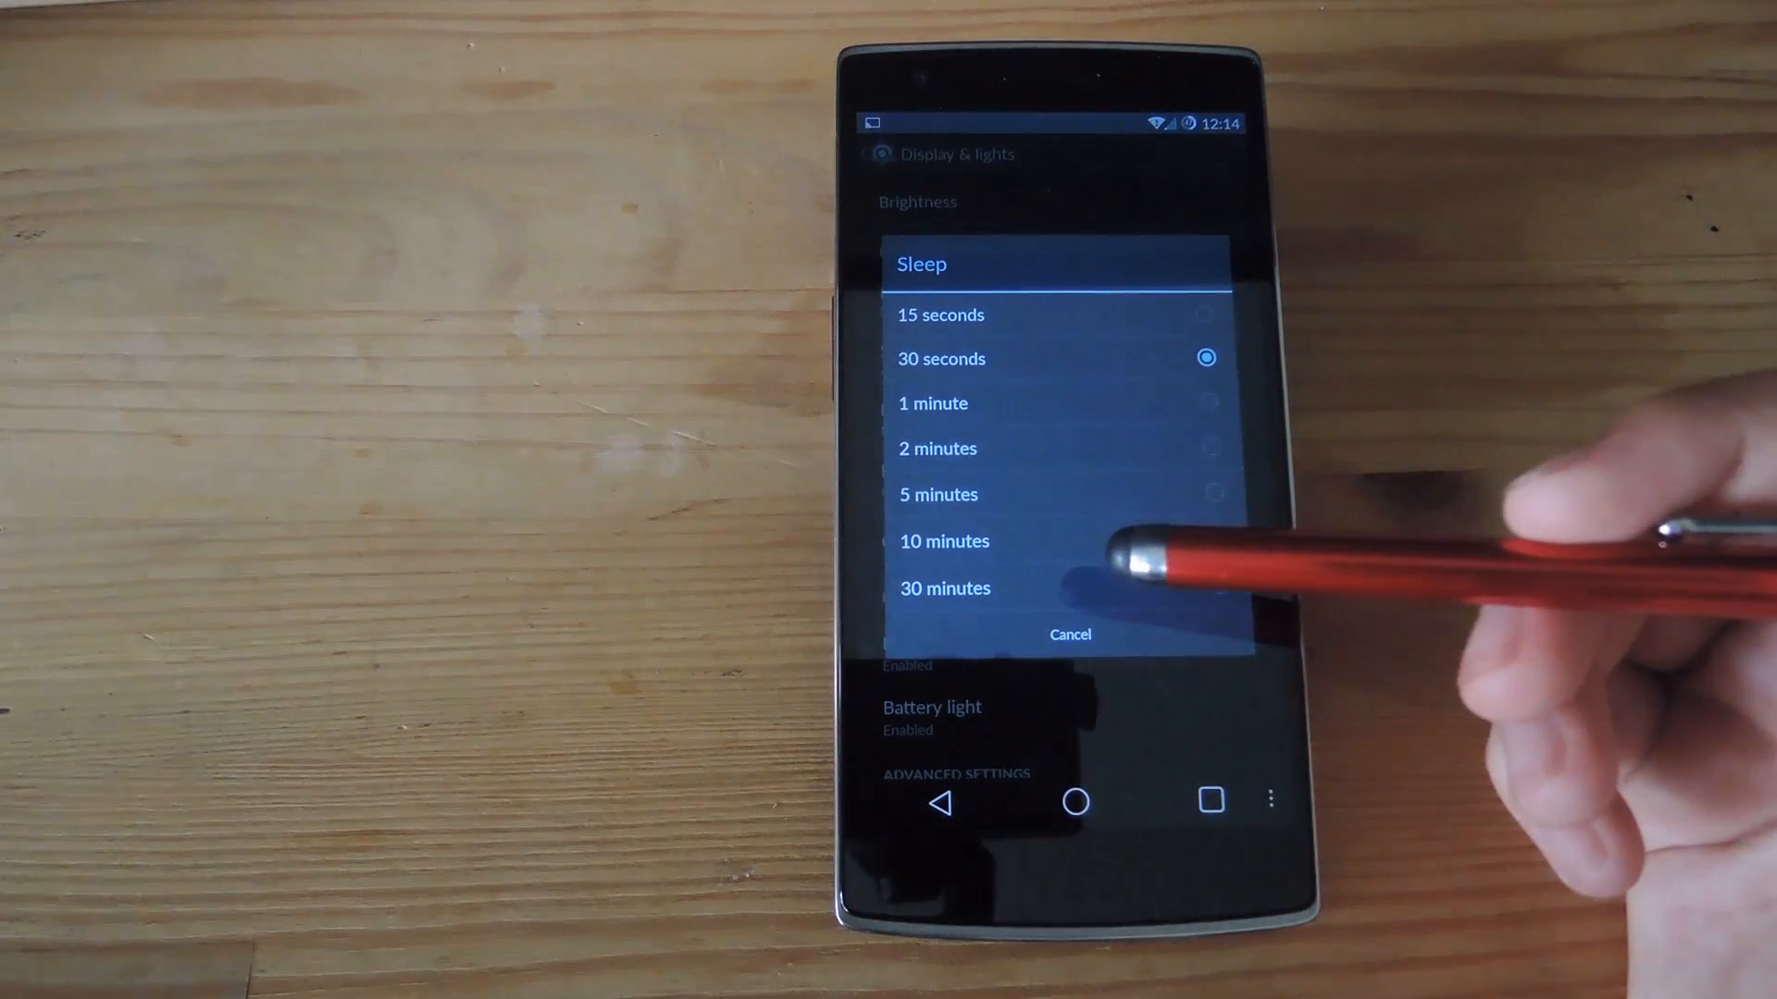
{"action": "mouse_move", "coordinate": [1132, 555]}
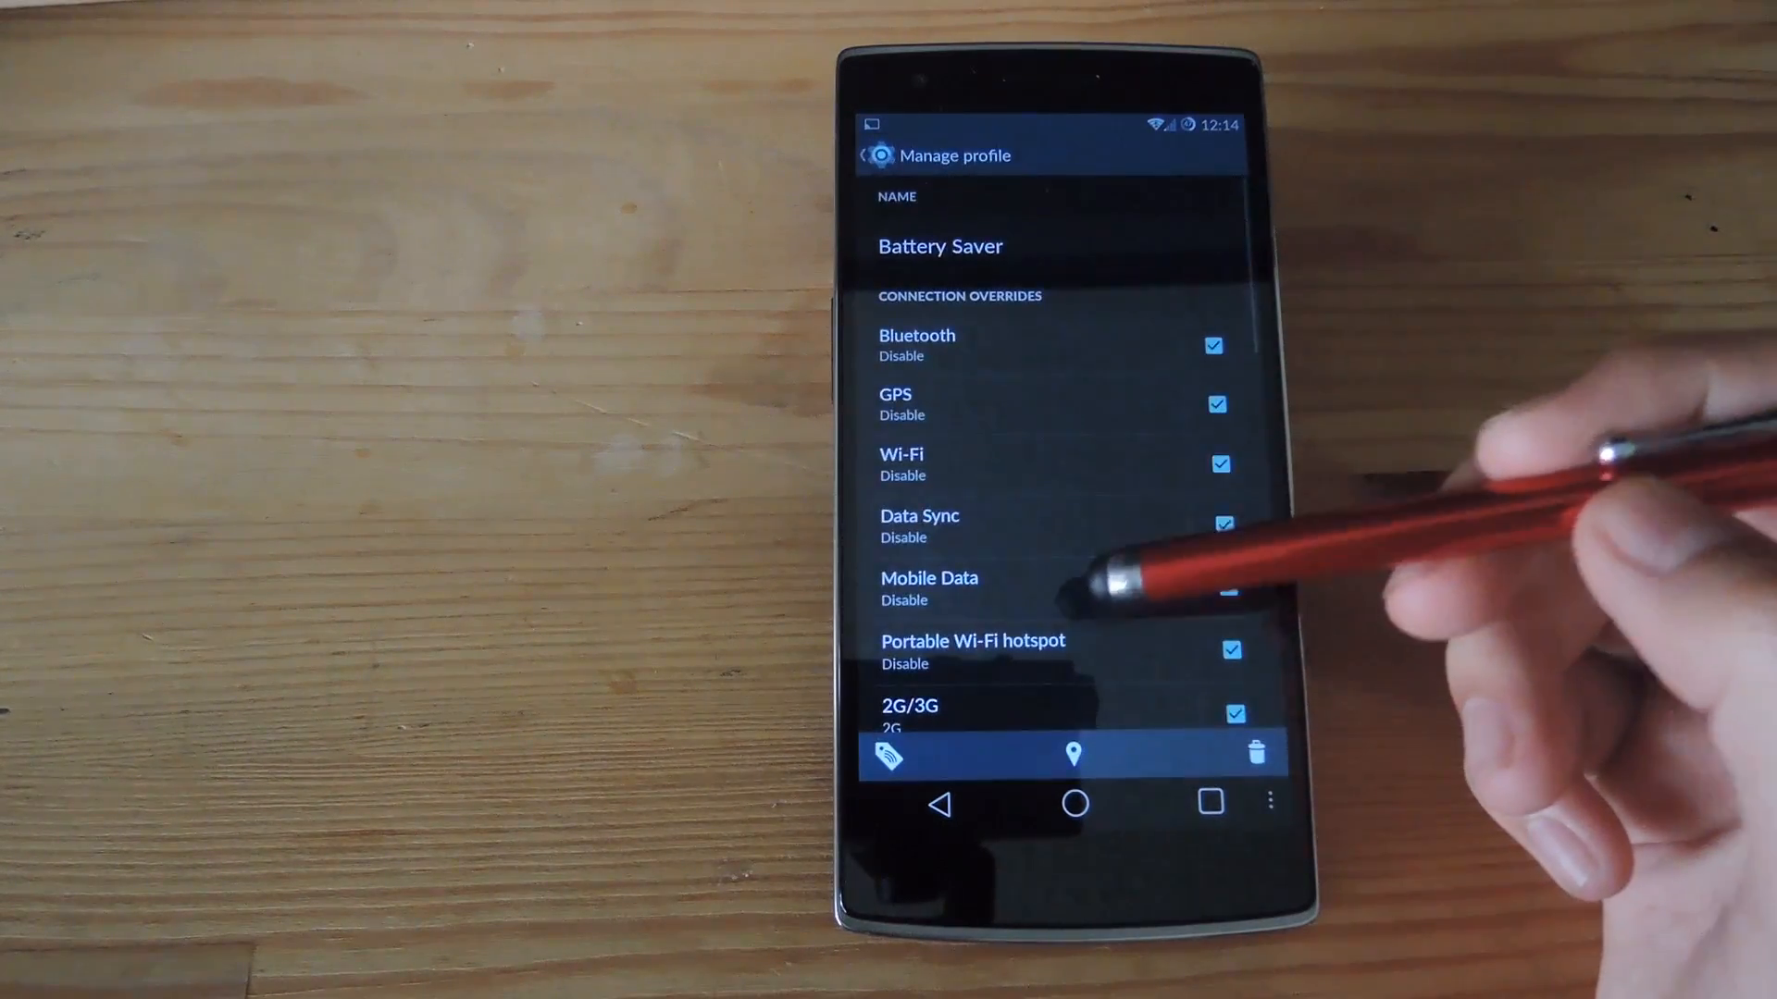
Review the Battery Saver profile's connection overrides and return to the main Settings list
{"action": "scroll", "scroll_direction": "up", "scroll_amount": 3}
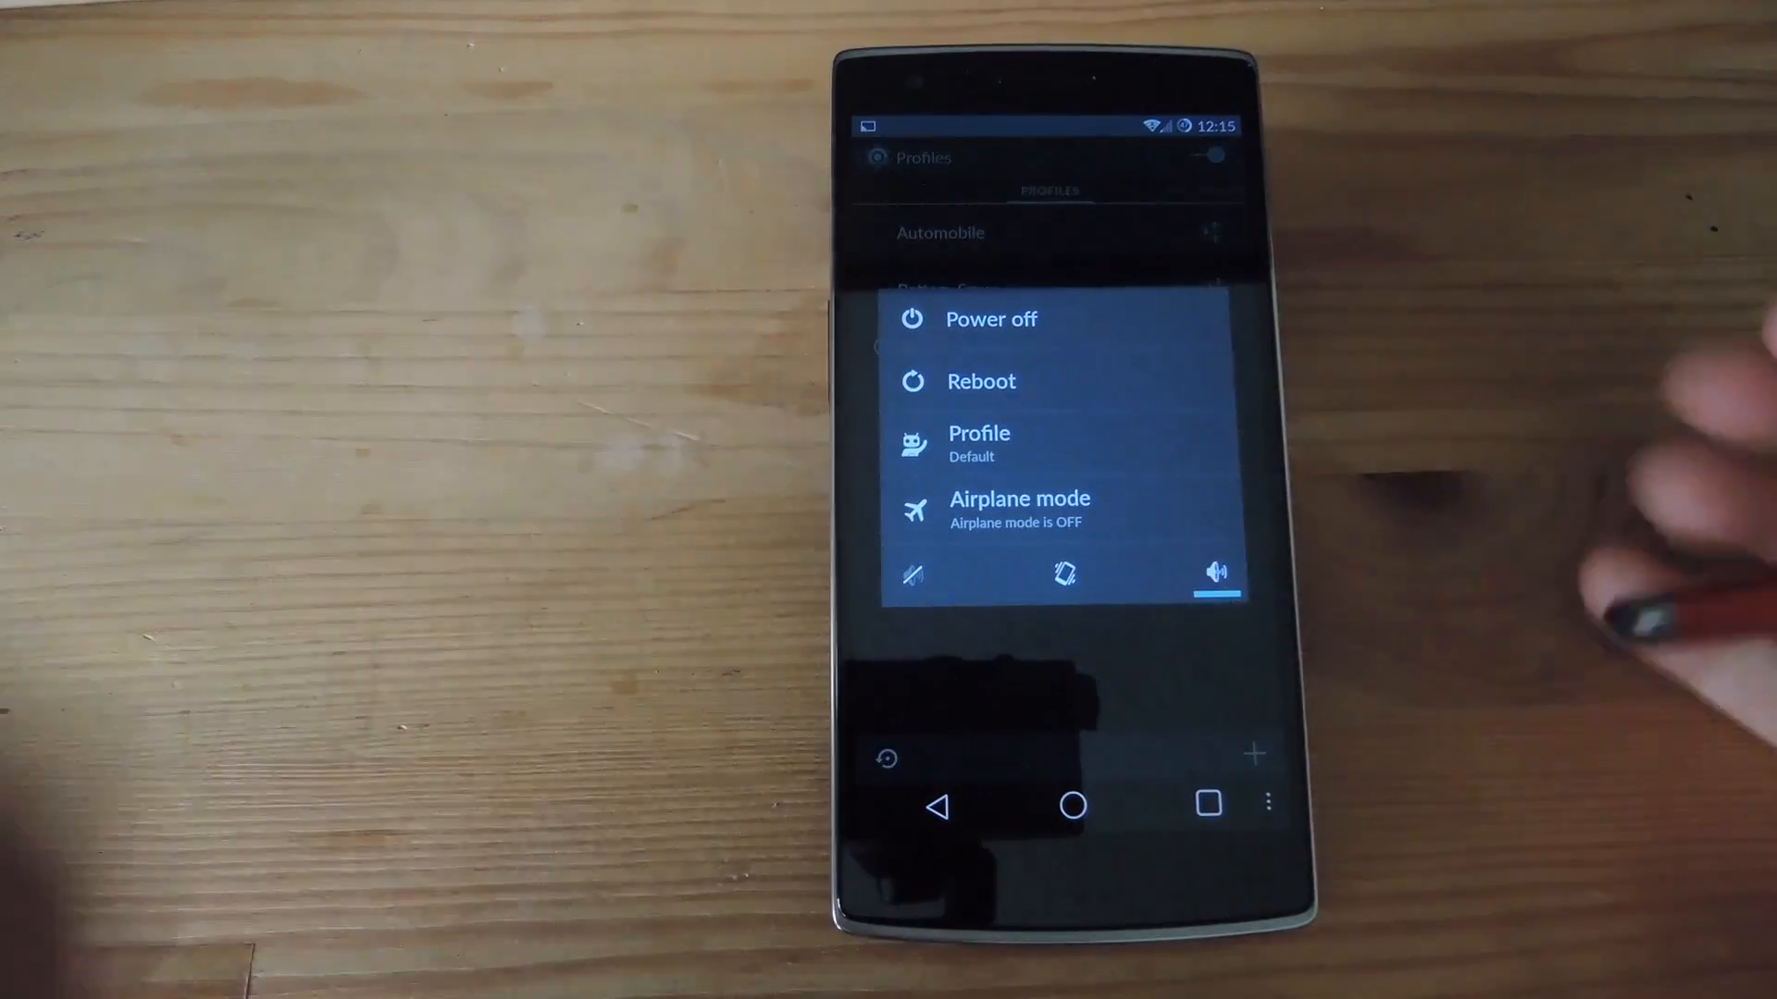
{"action": "left_click", "coordinate": [978, 433]}
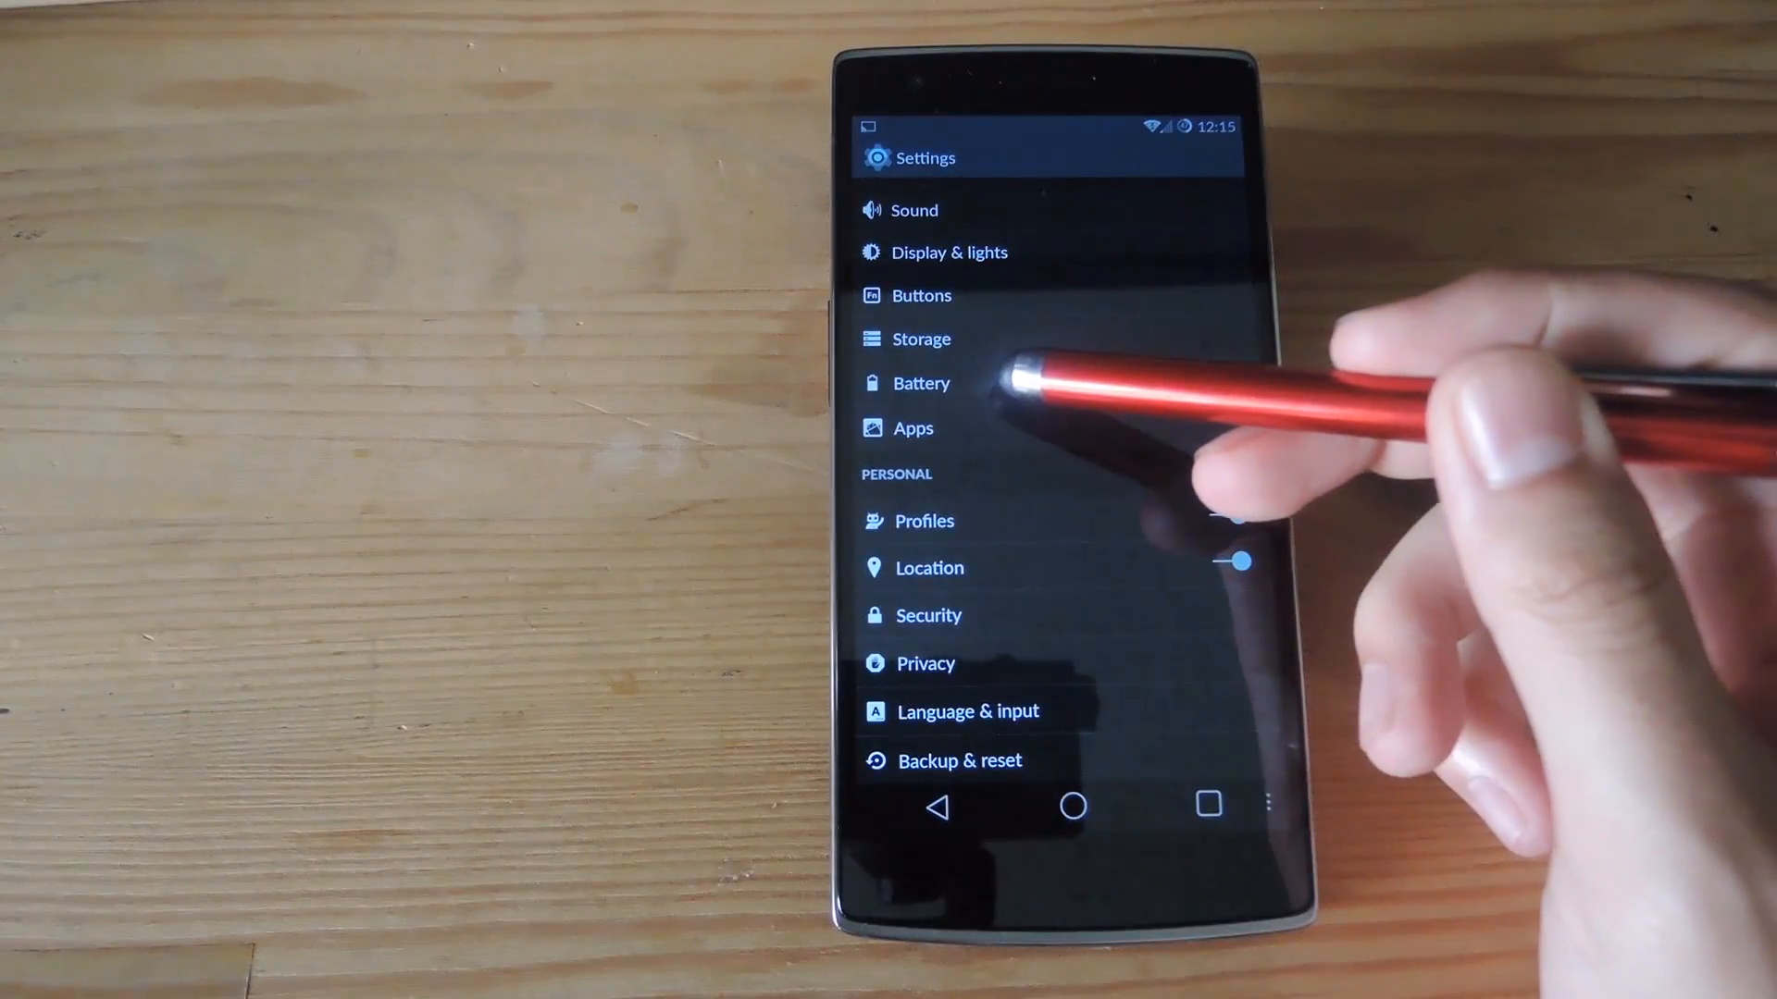
Scroll the Settings list down to the System section ending at About phone
{"action": "left_click", "coordinate": [922, 383]}
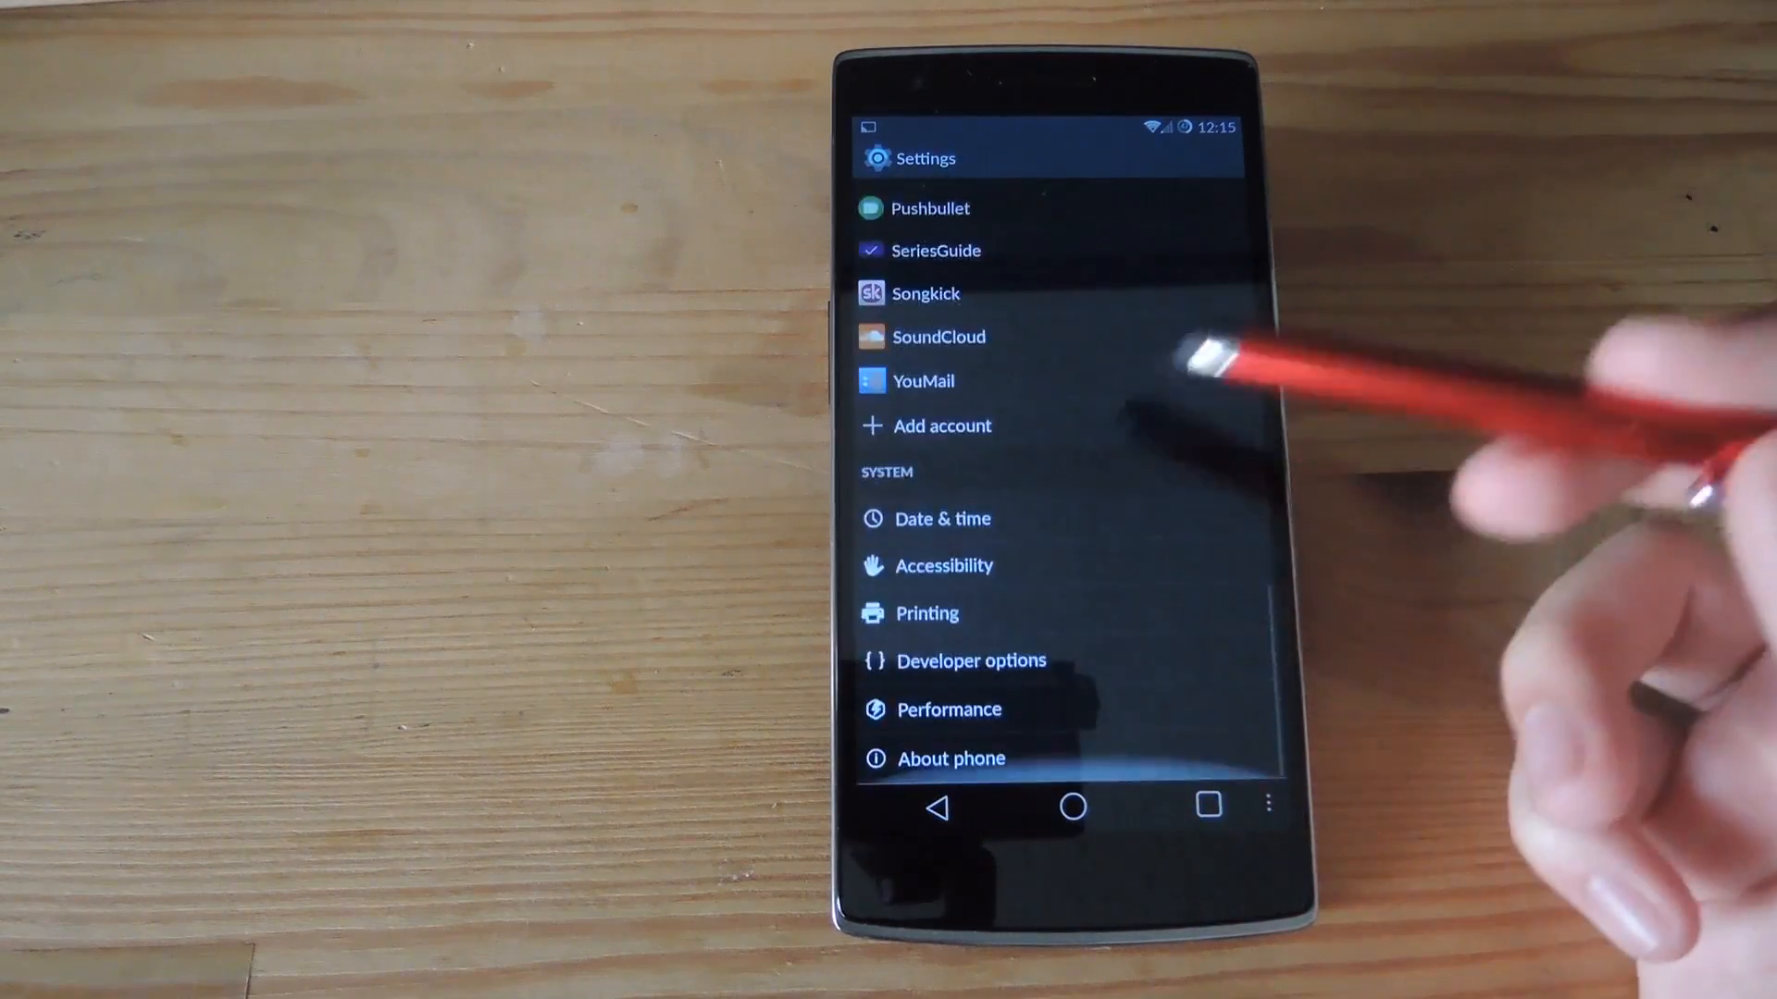
{"action": "left_click", "coordinate": [969, 660]}
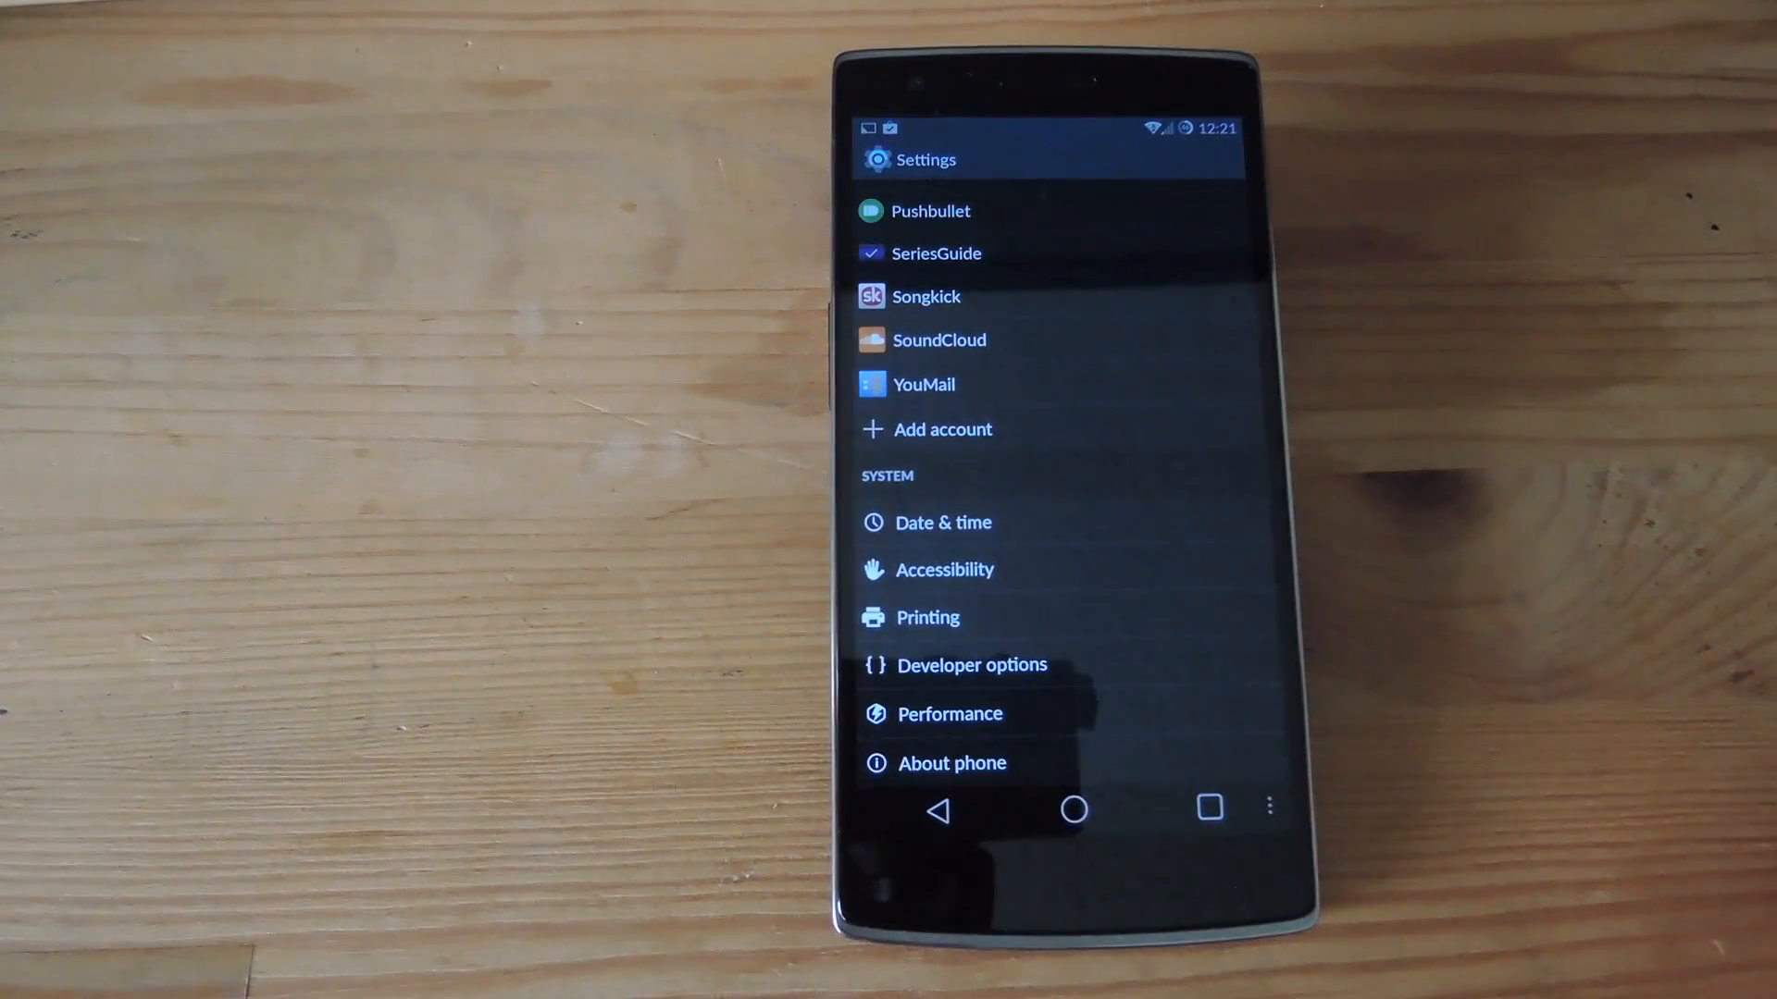
Open Performance, dismiss the caution notice, and view the Processor's minimum and maximum CPU frequencies
{"action": "left_click", "coordinate": [949, 714]}
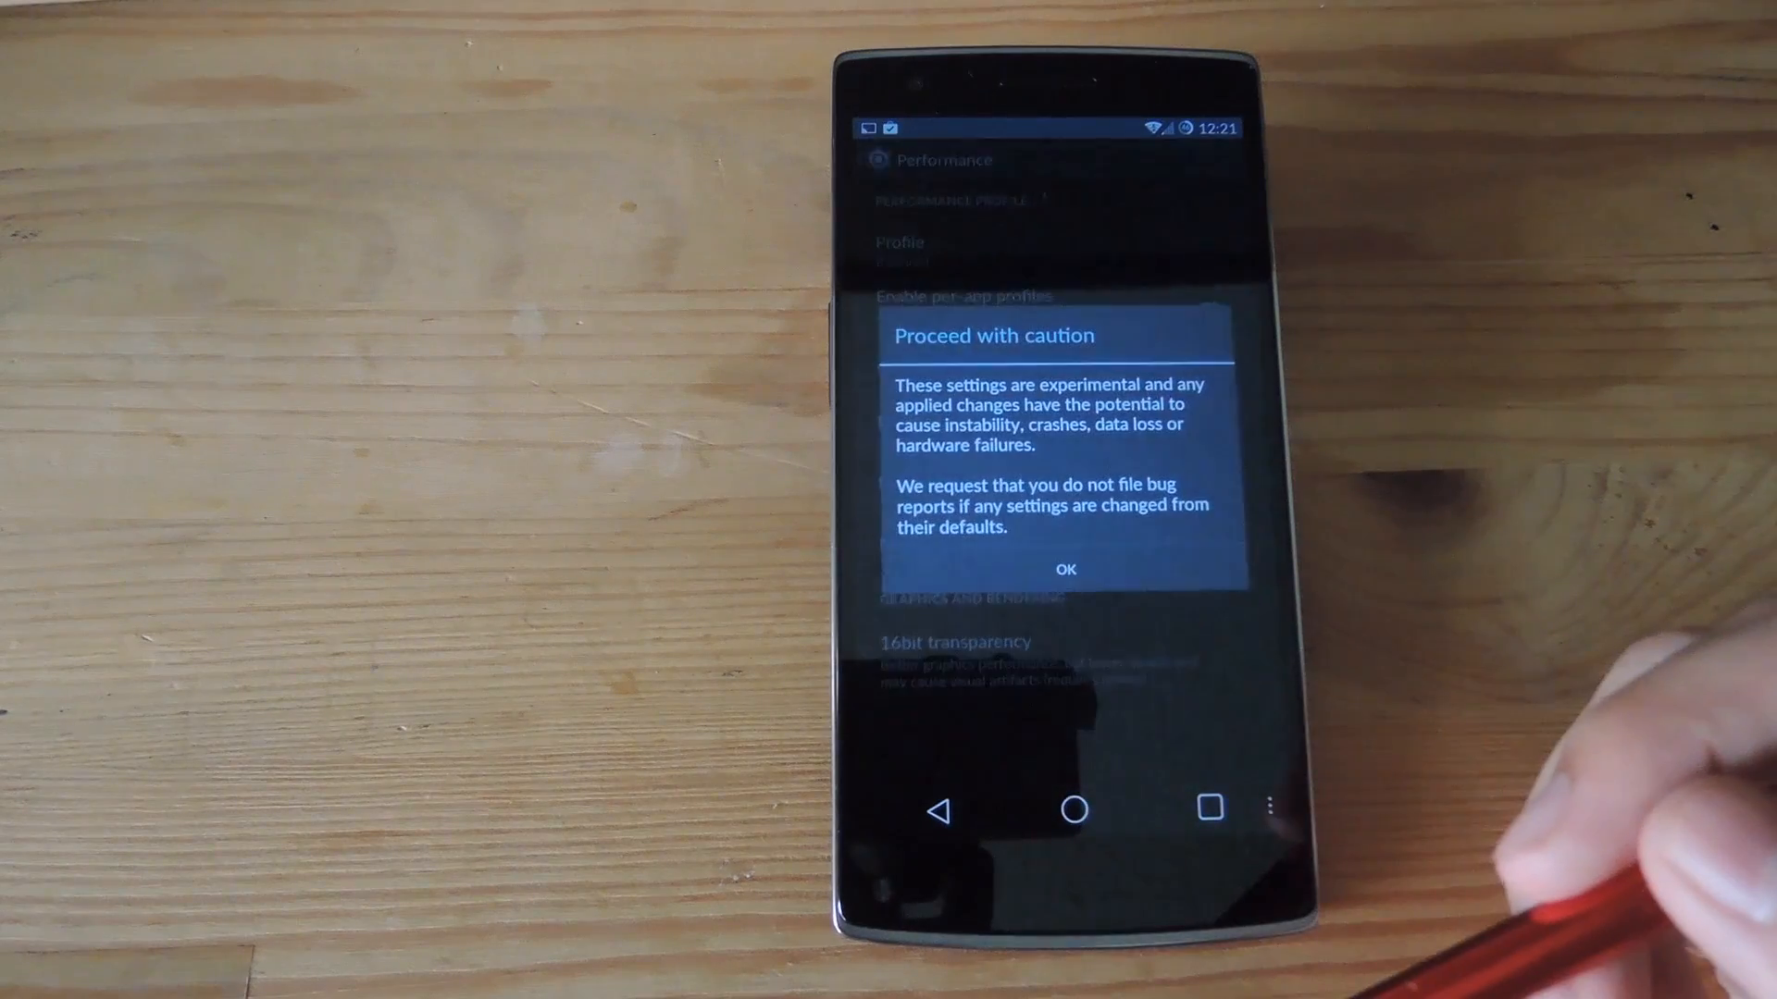
{"action": "left_click", "coordinate": [1063, 570]}
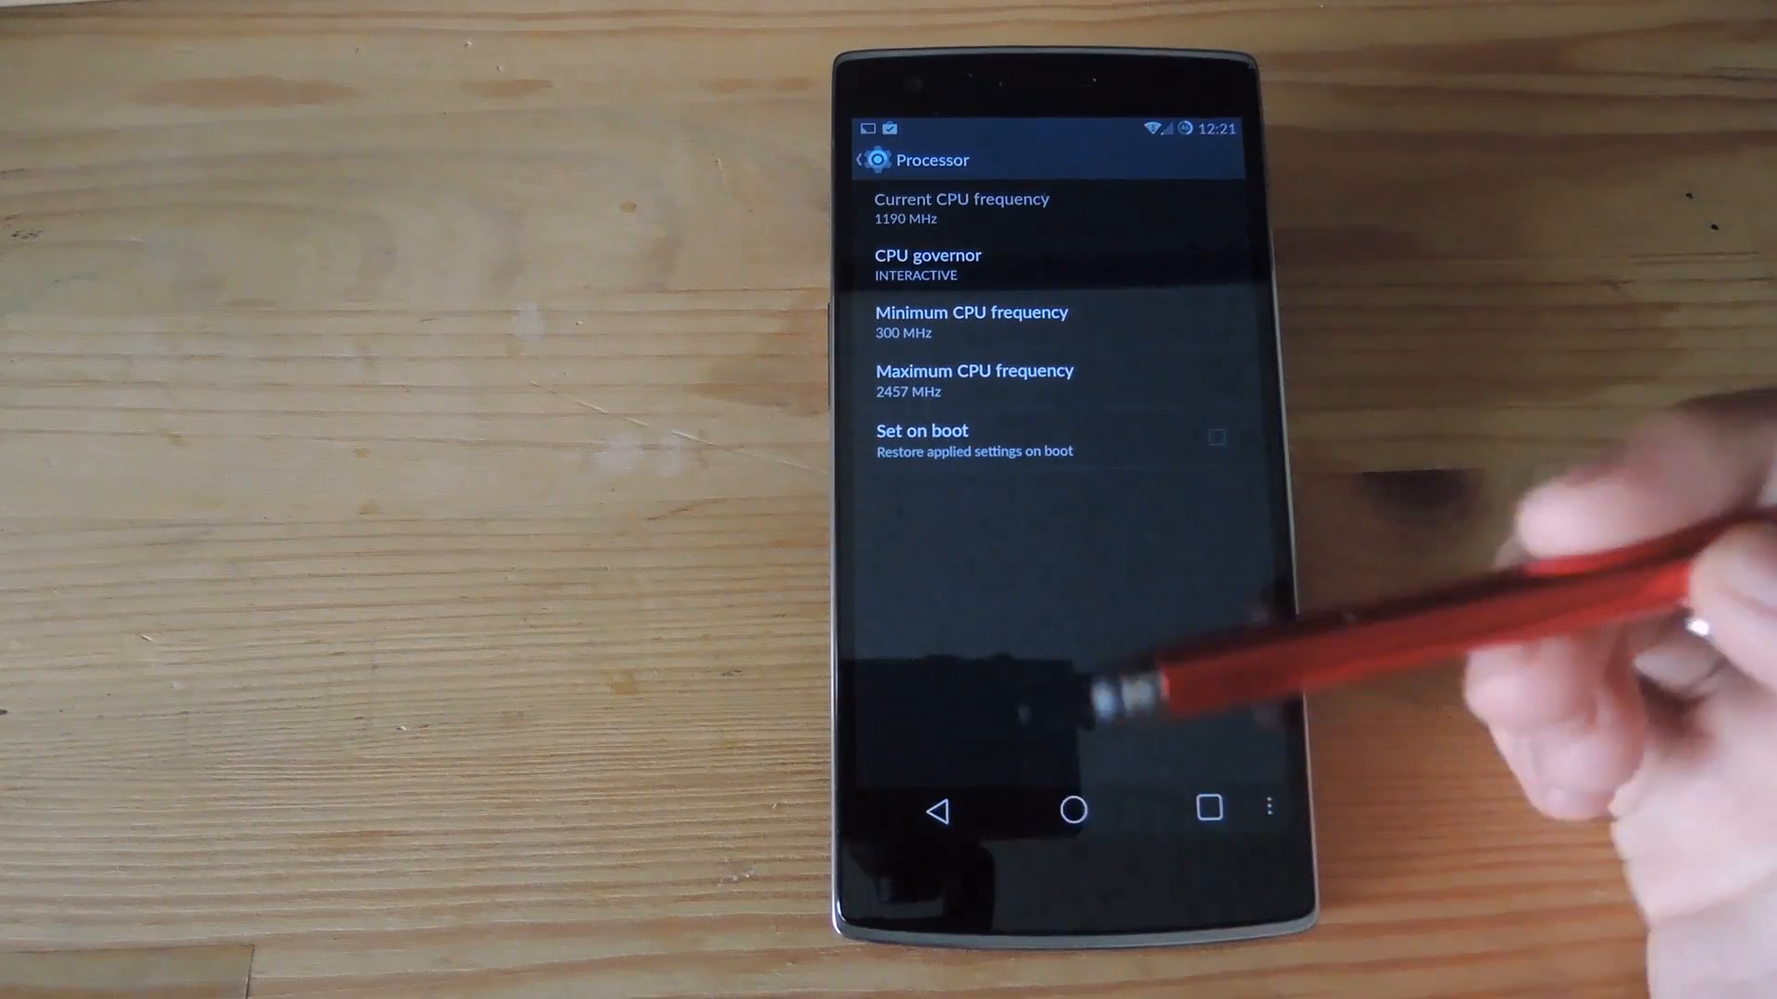
{"action": "left_click", "coordinate": [859, 158]}
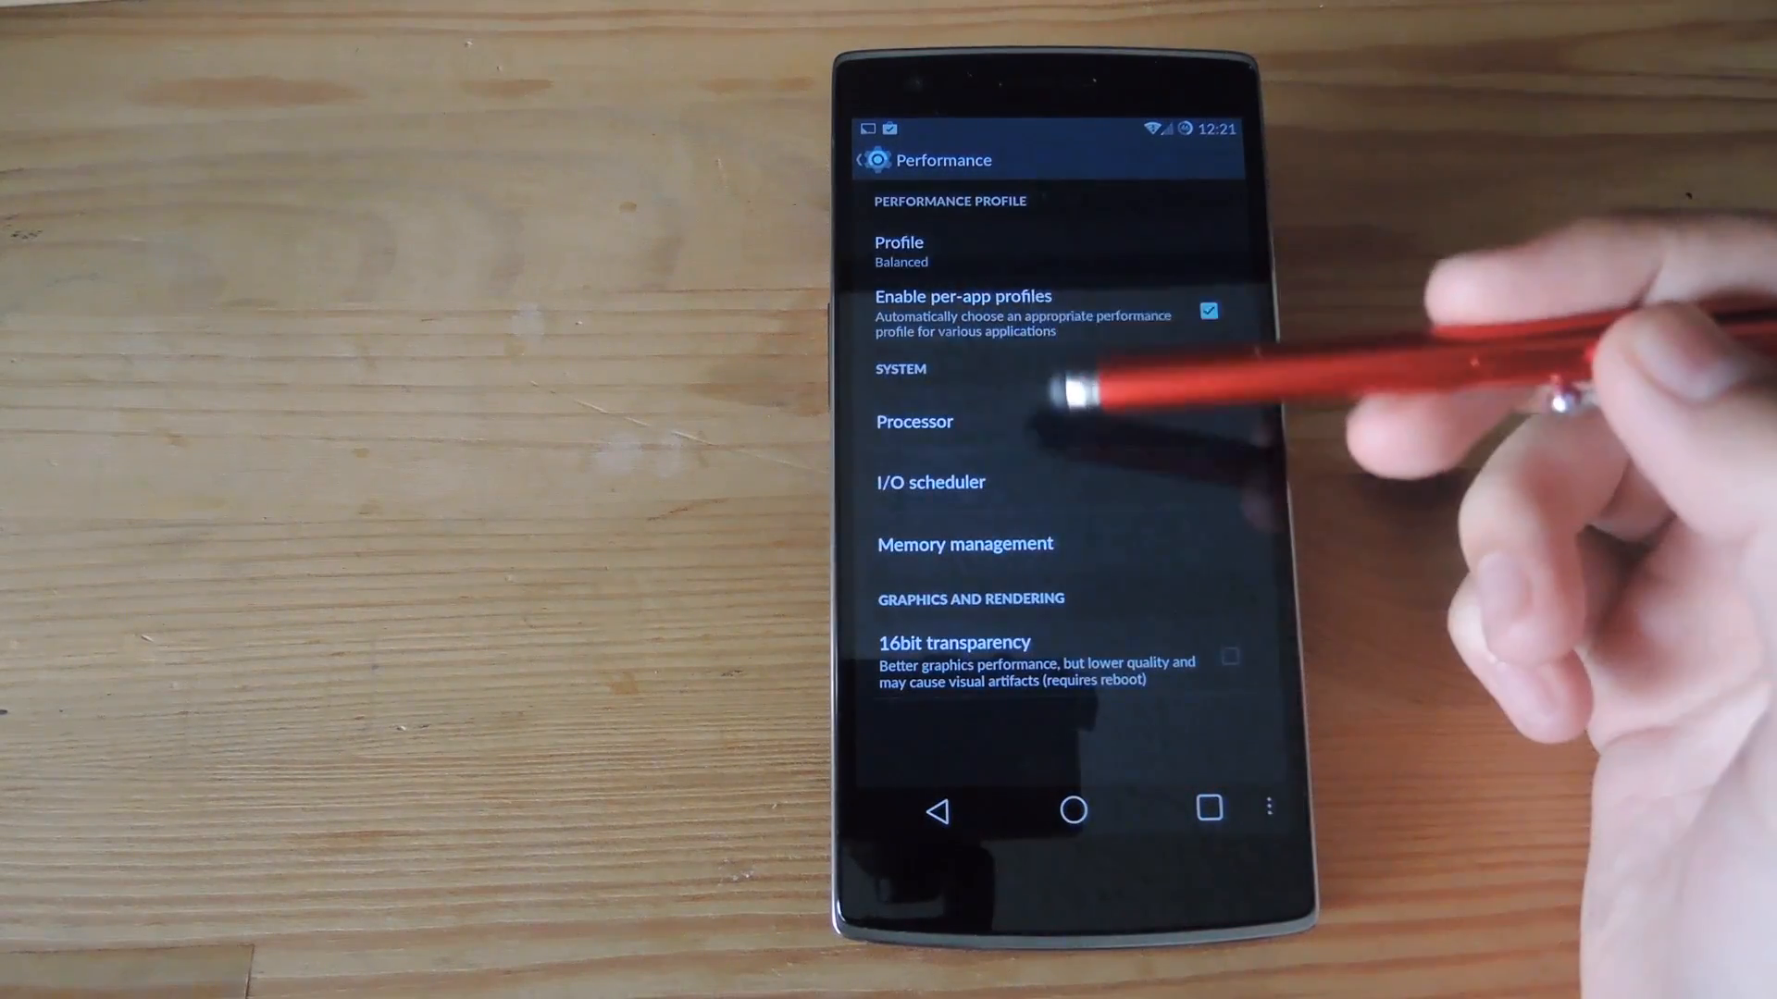
{"action": "left_click", "coordinate": [899, 250]}
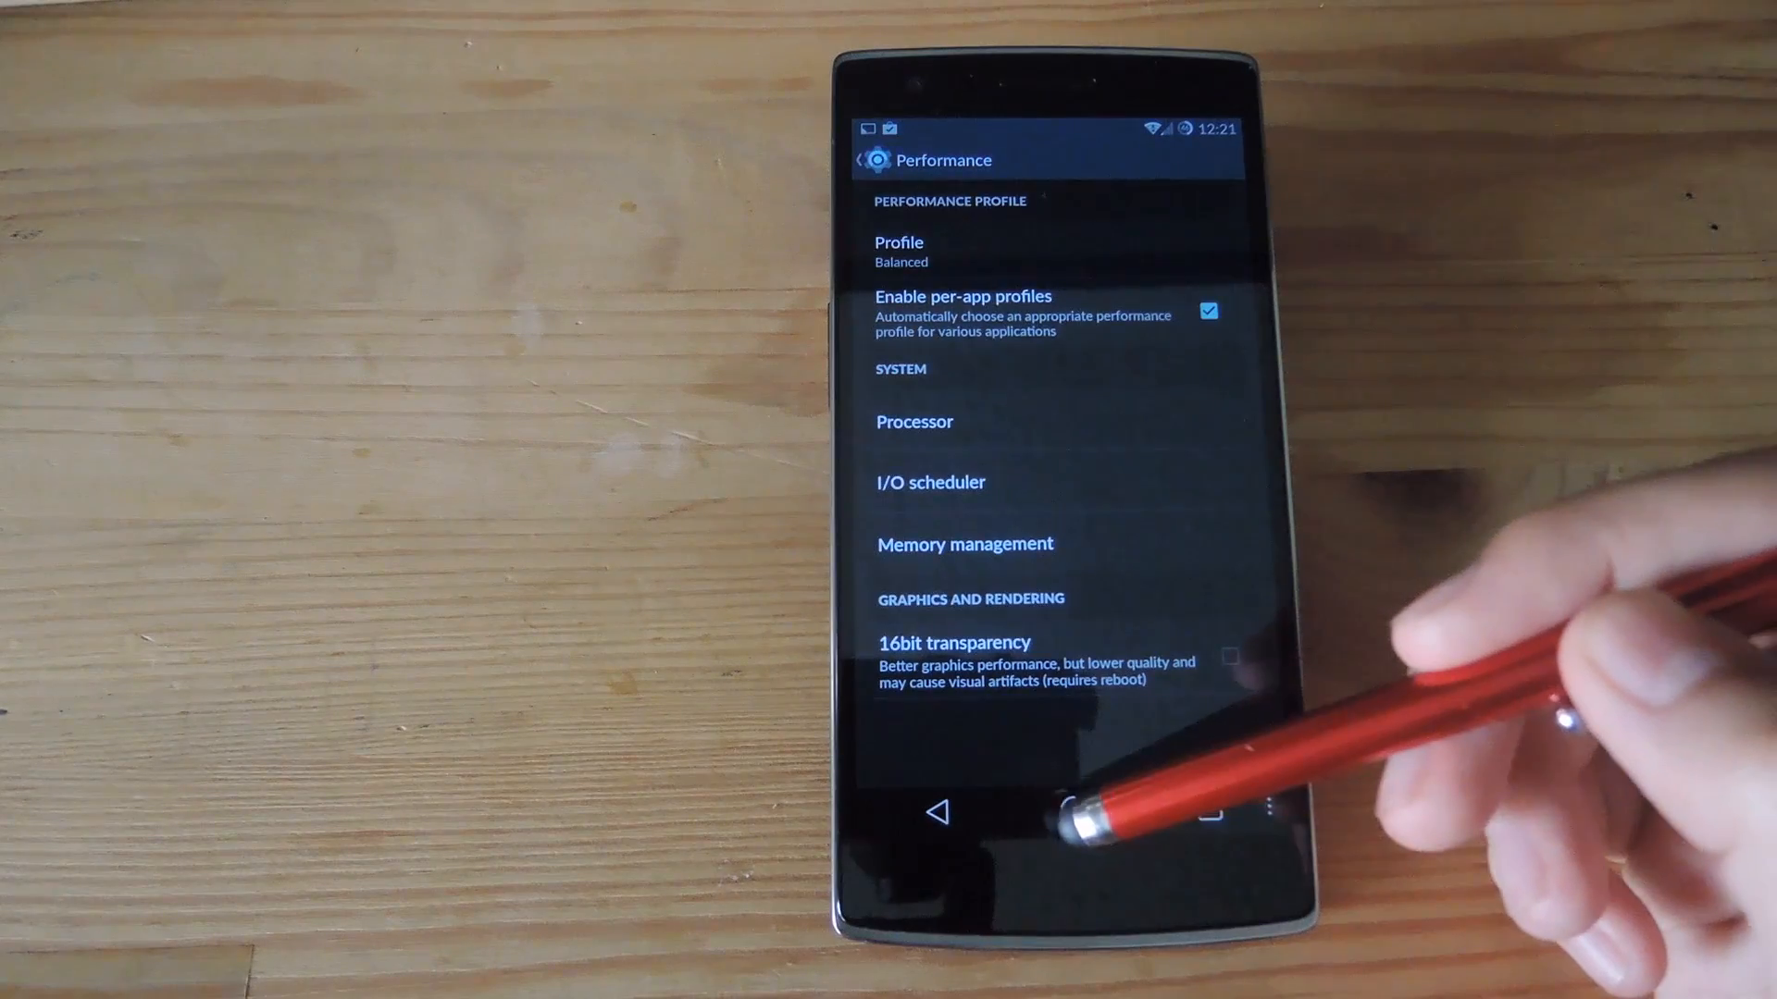
Launch Snapdragon BatteryGuru and accept its end user license agreement
{"action": "left_click", "coordinate": [1107, 812]}
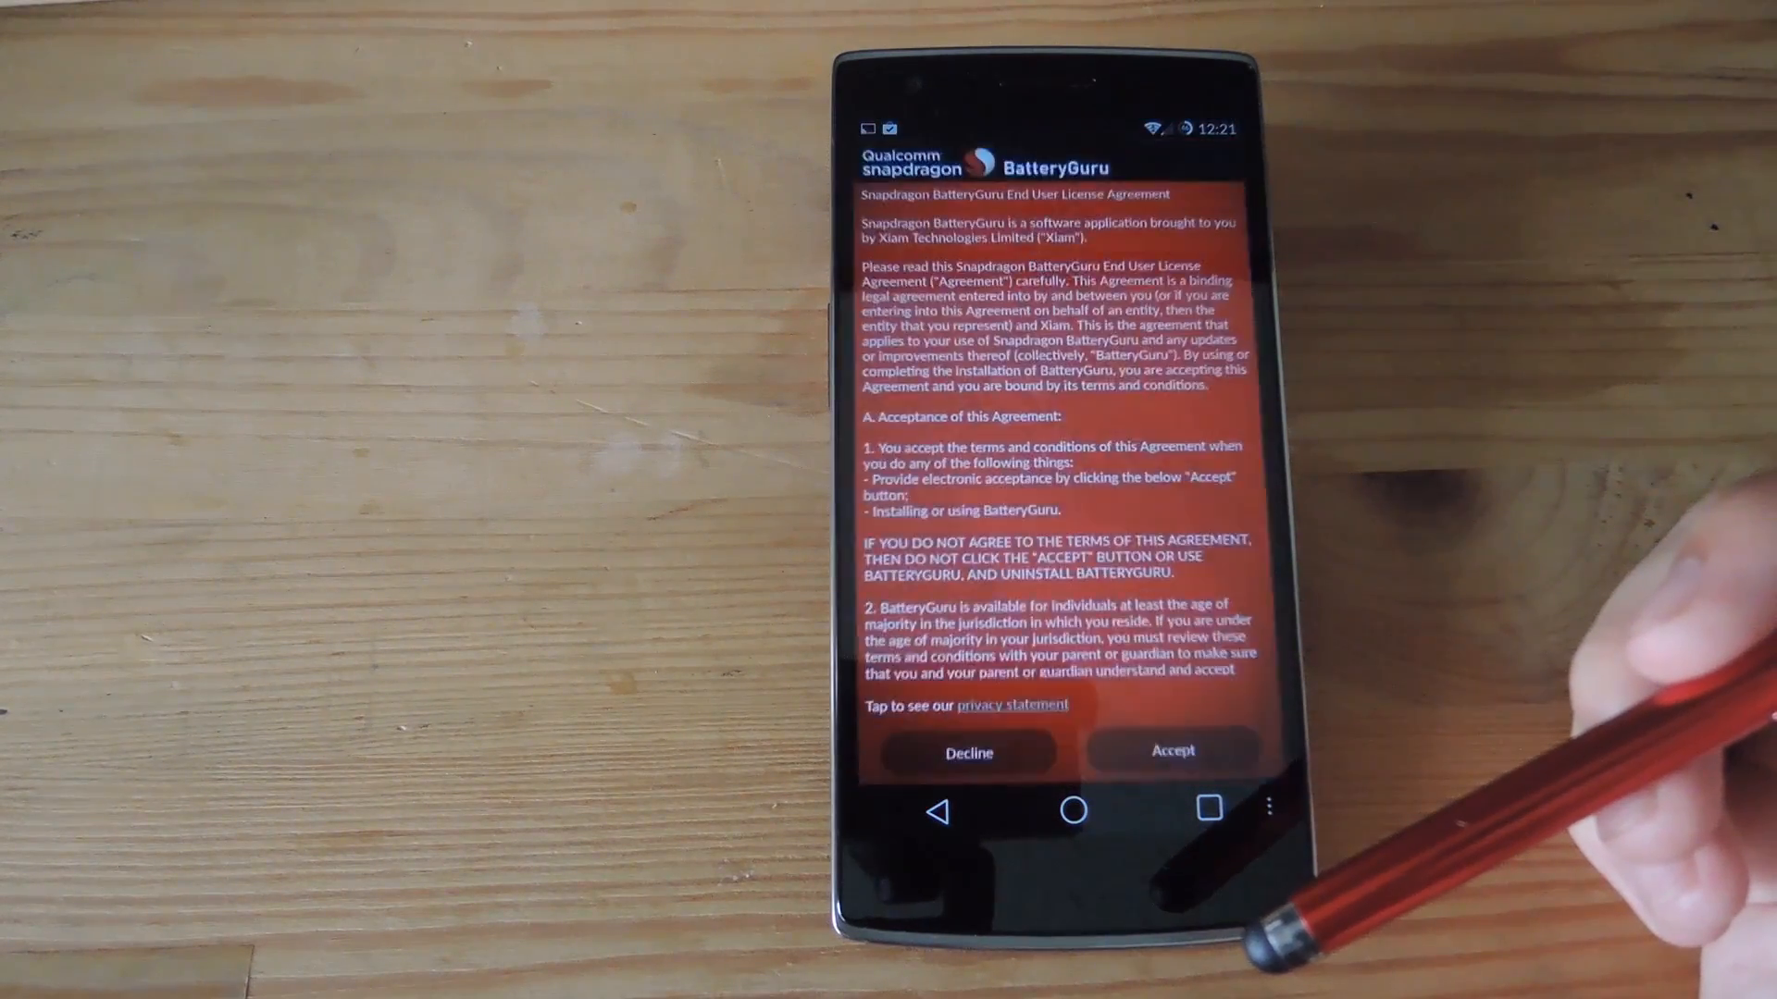
{"action": "left_click", "coordinate": [1172, 752]}
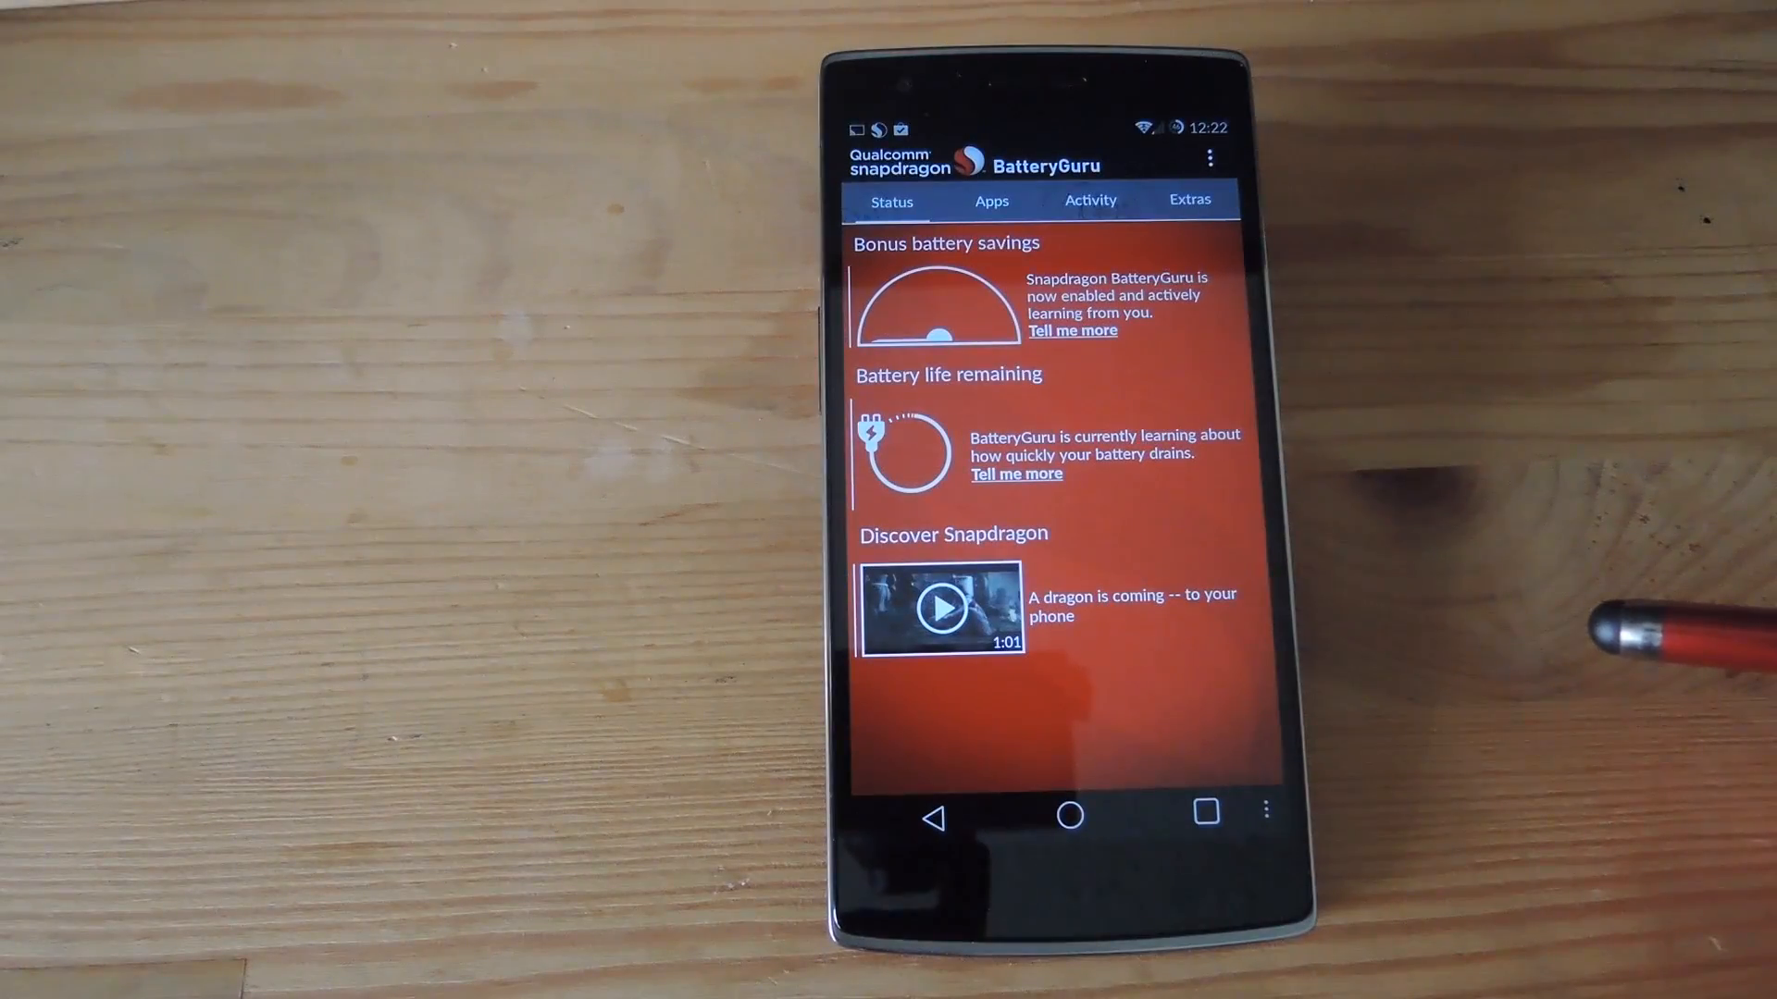
{"action": "mouse_move", "coordinate": [1247, 578]}
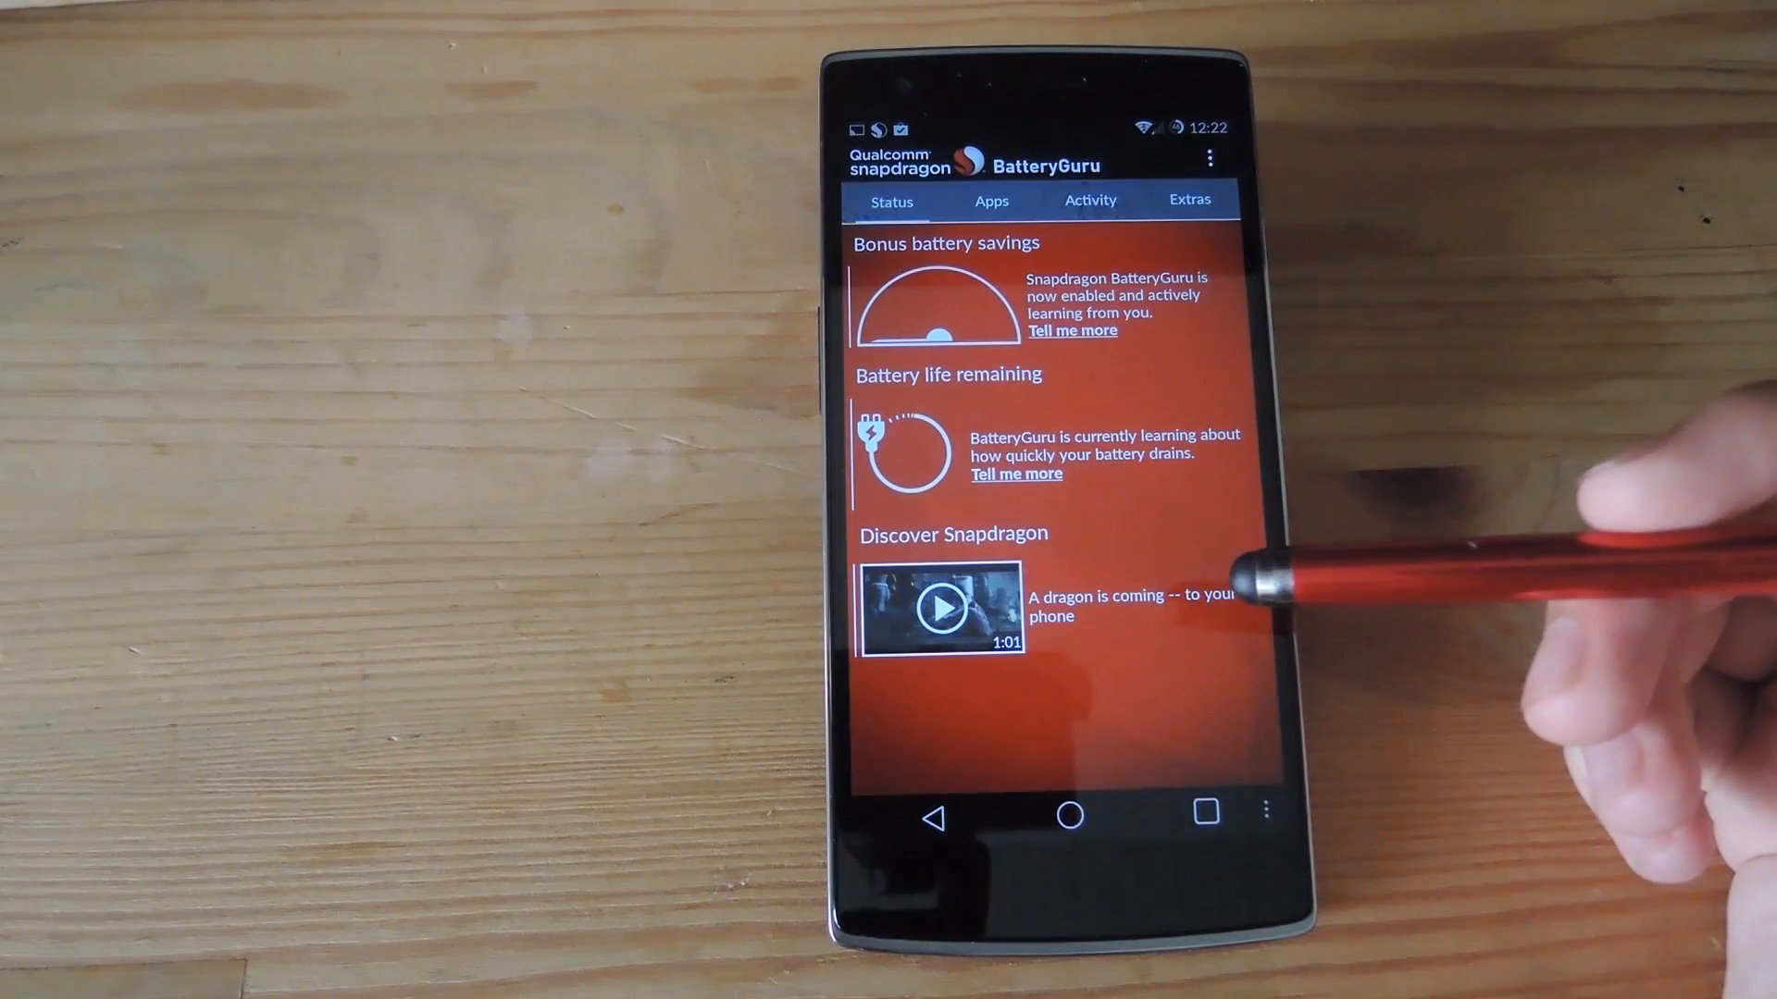
{"action": "mouse_move", "coordinate": [1303, 544]}
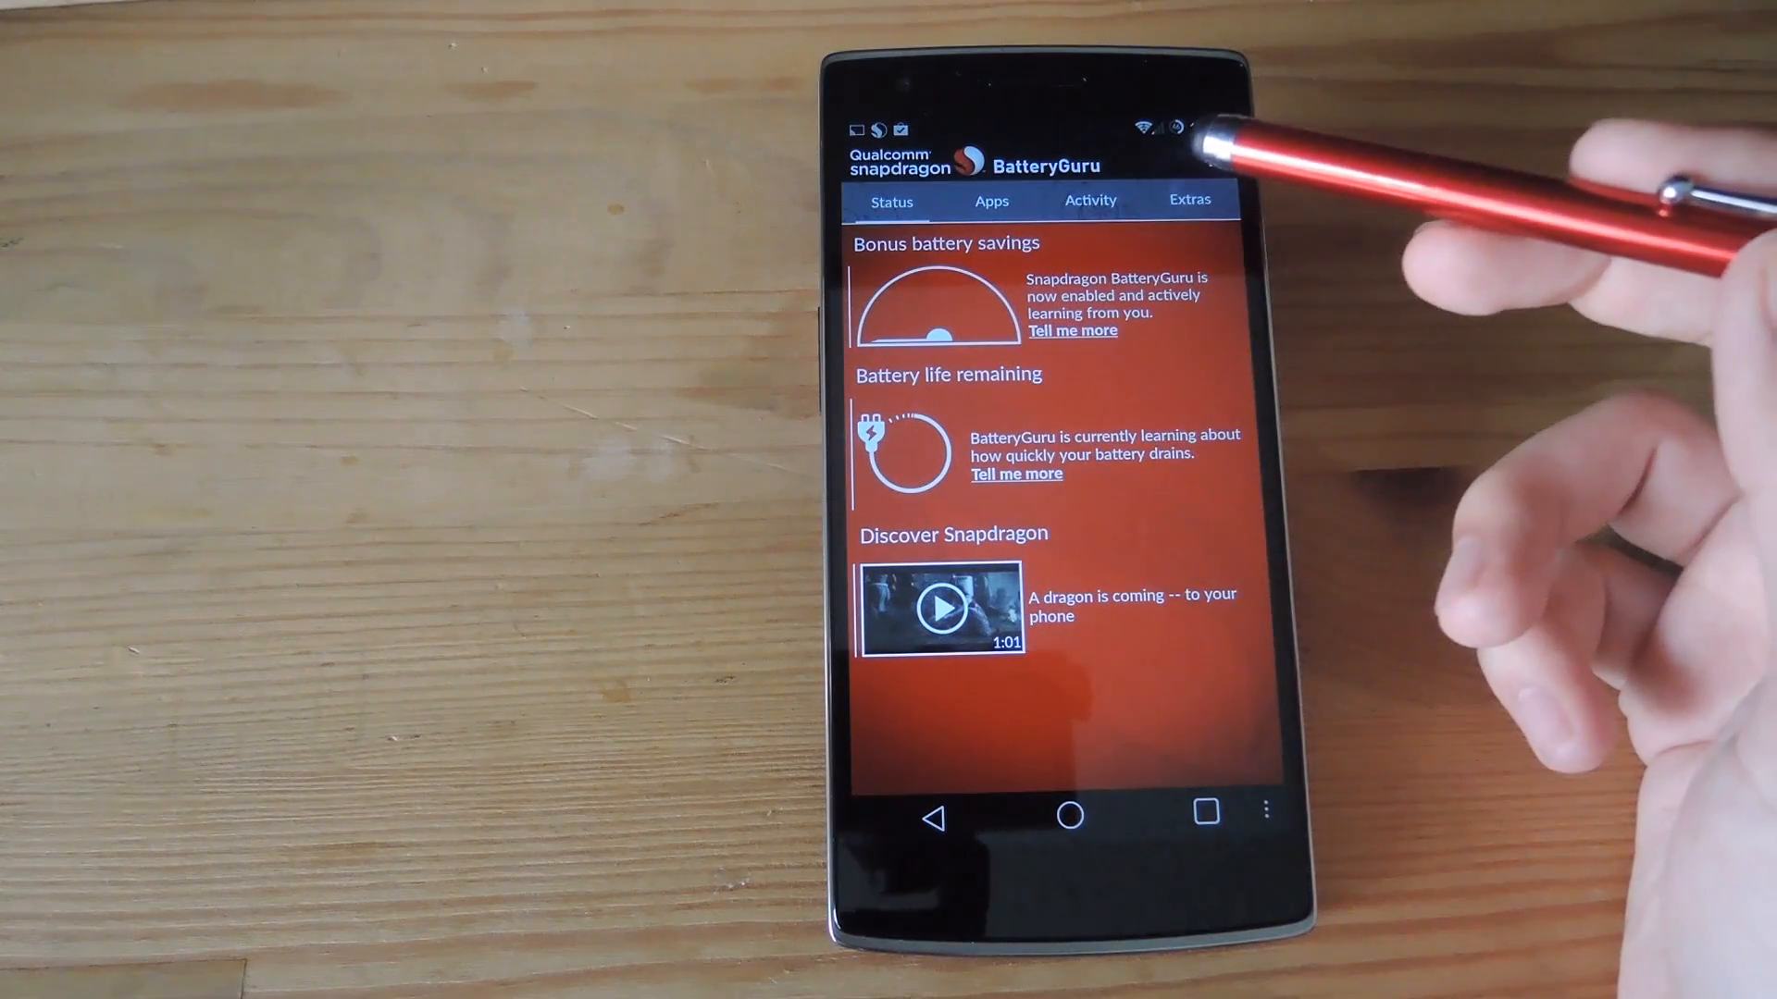
Set BatteryGuru Low Power Mode to activate at 20% battery, toggling refresh and screen timeout actions
{"action": "left_click", "coordinate": [1210, 157]}
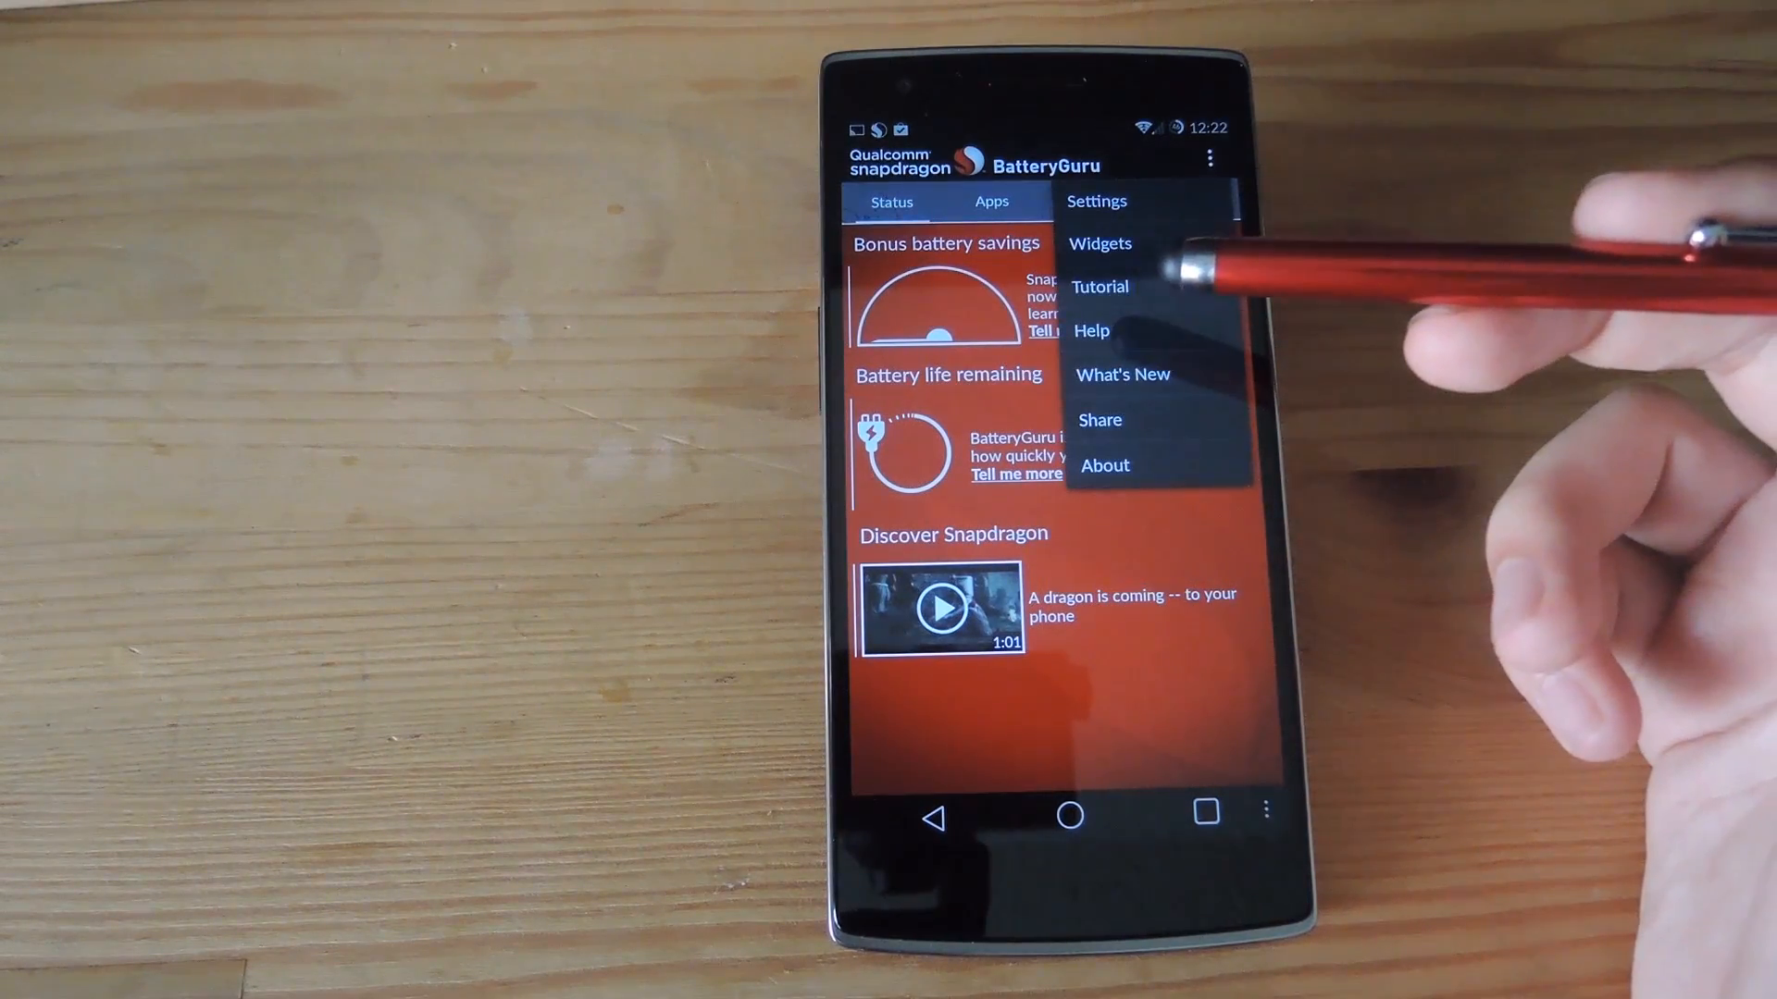
{"action": "mouse_move", "coordinate": [1212, 317]}
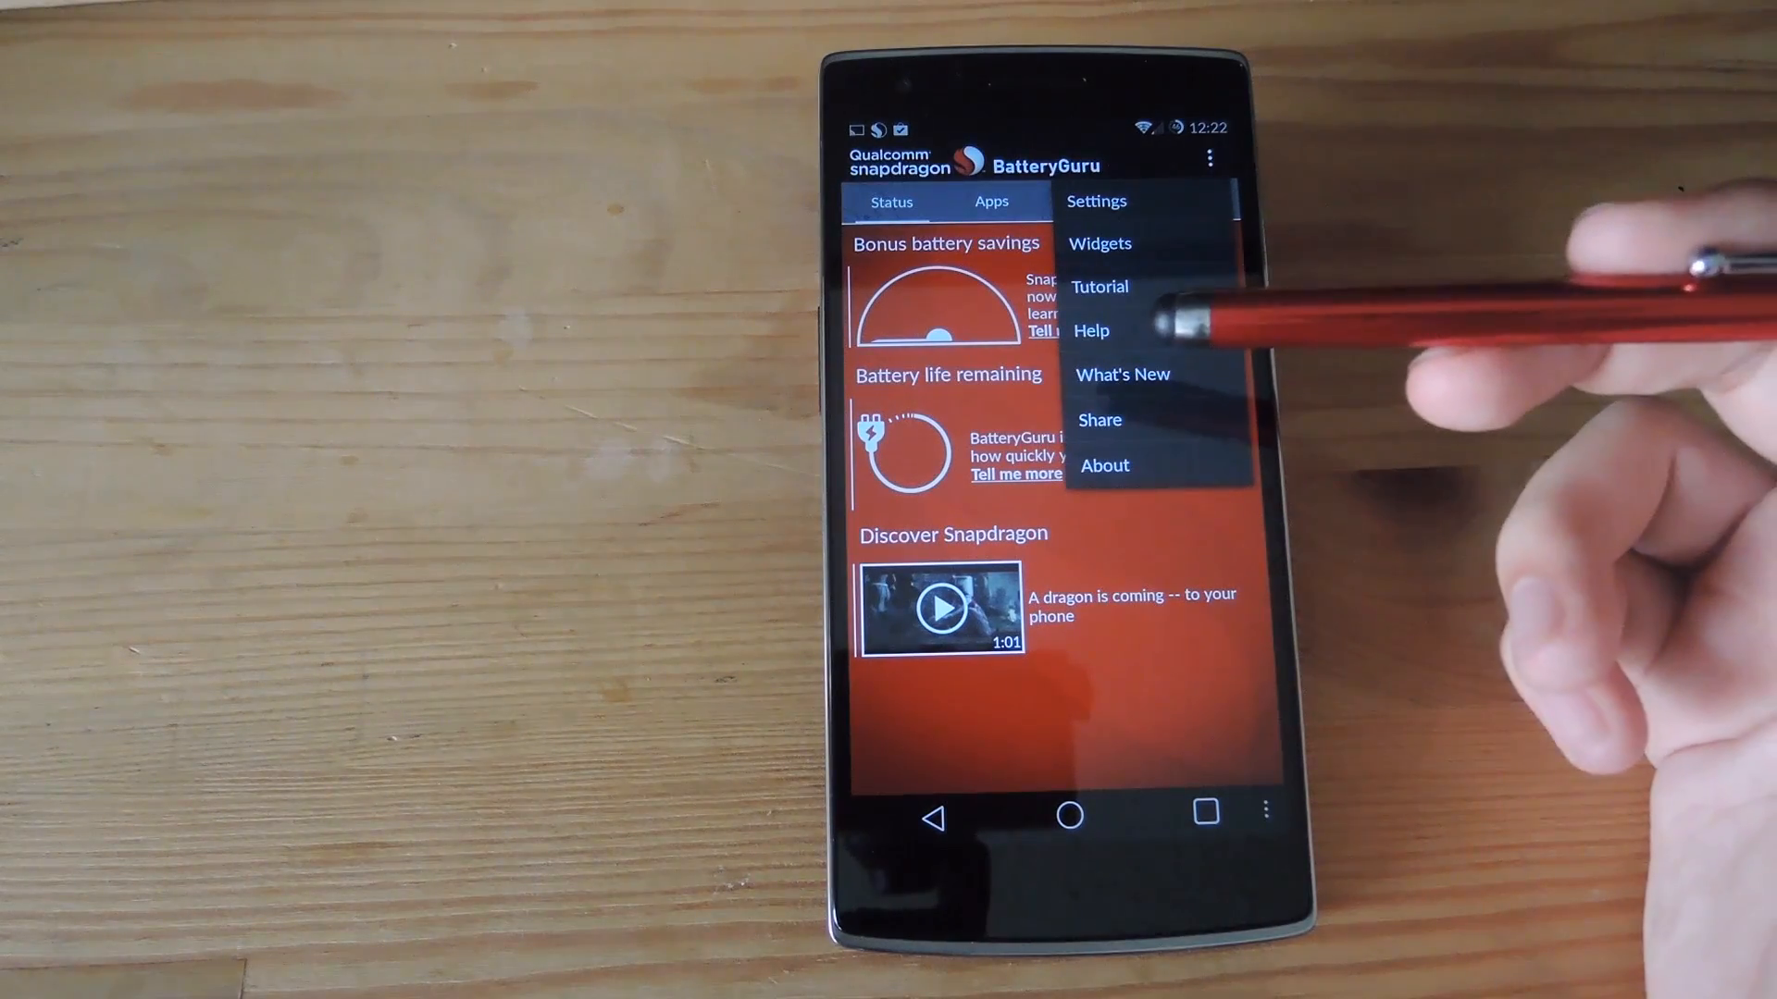
{"action": "left_click", "coordinate": [1096, 200]}
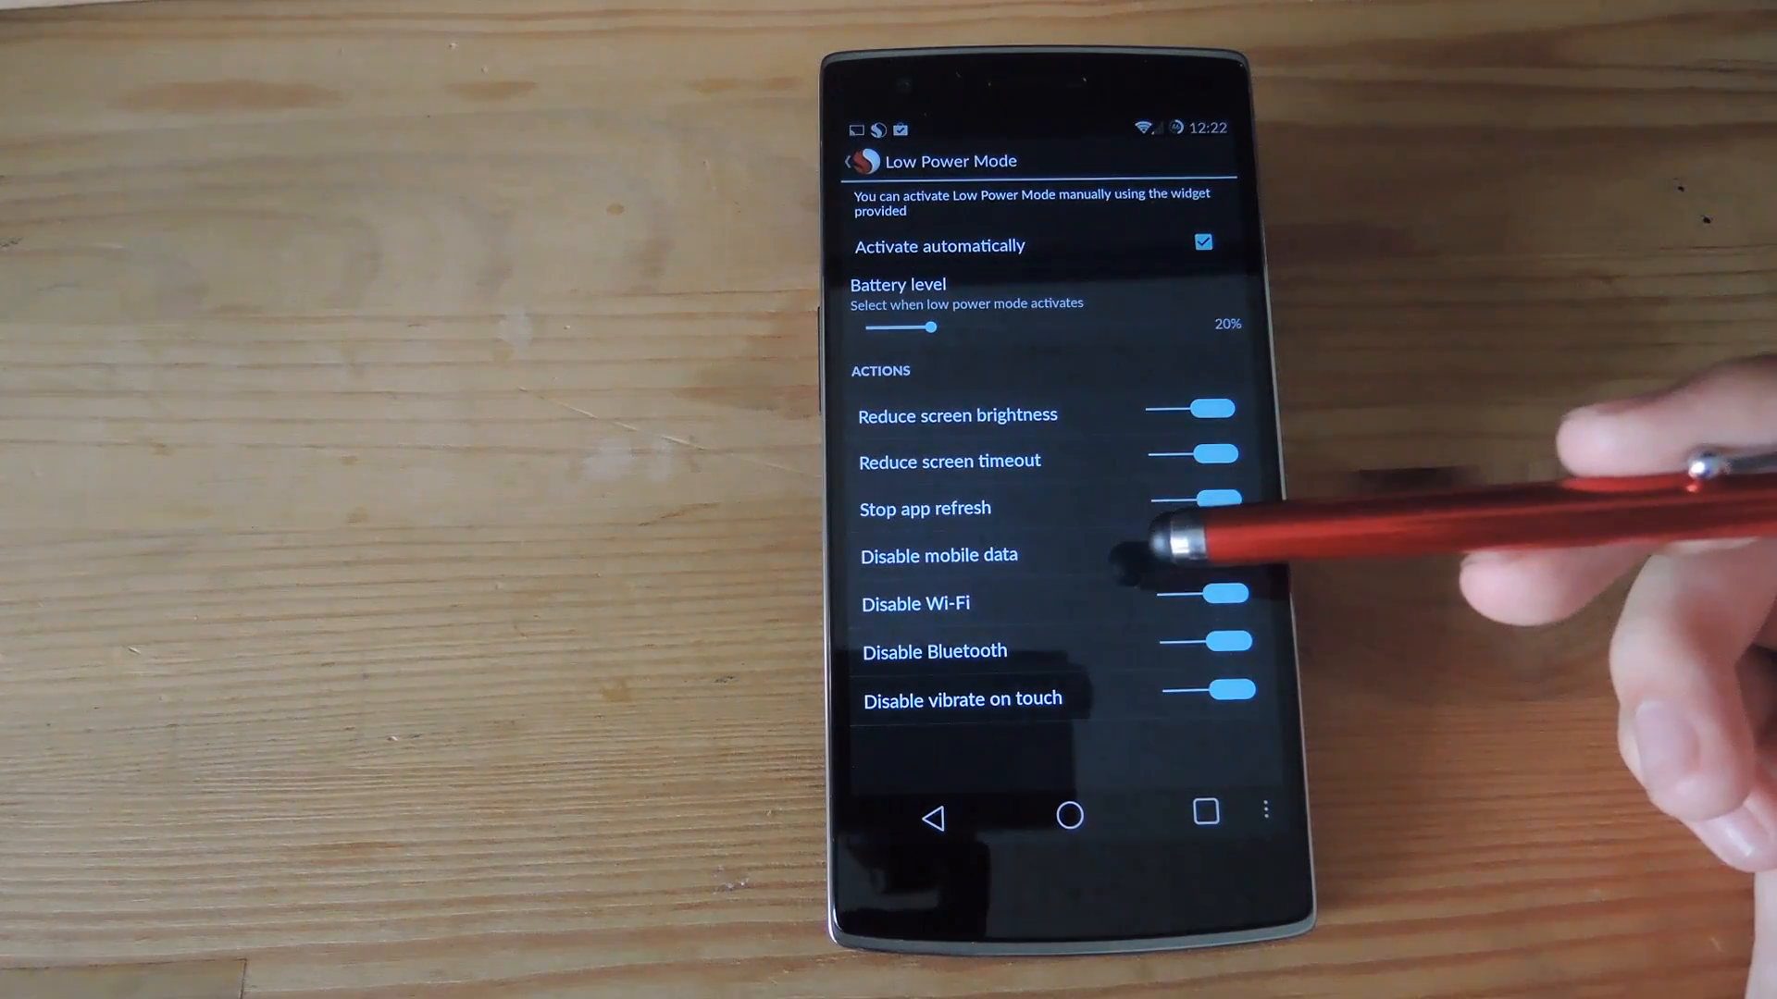
{"action": "left_click", "coordinate": [1212, 601]}
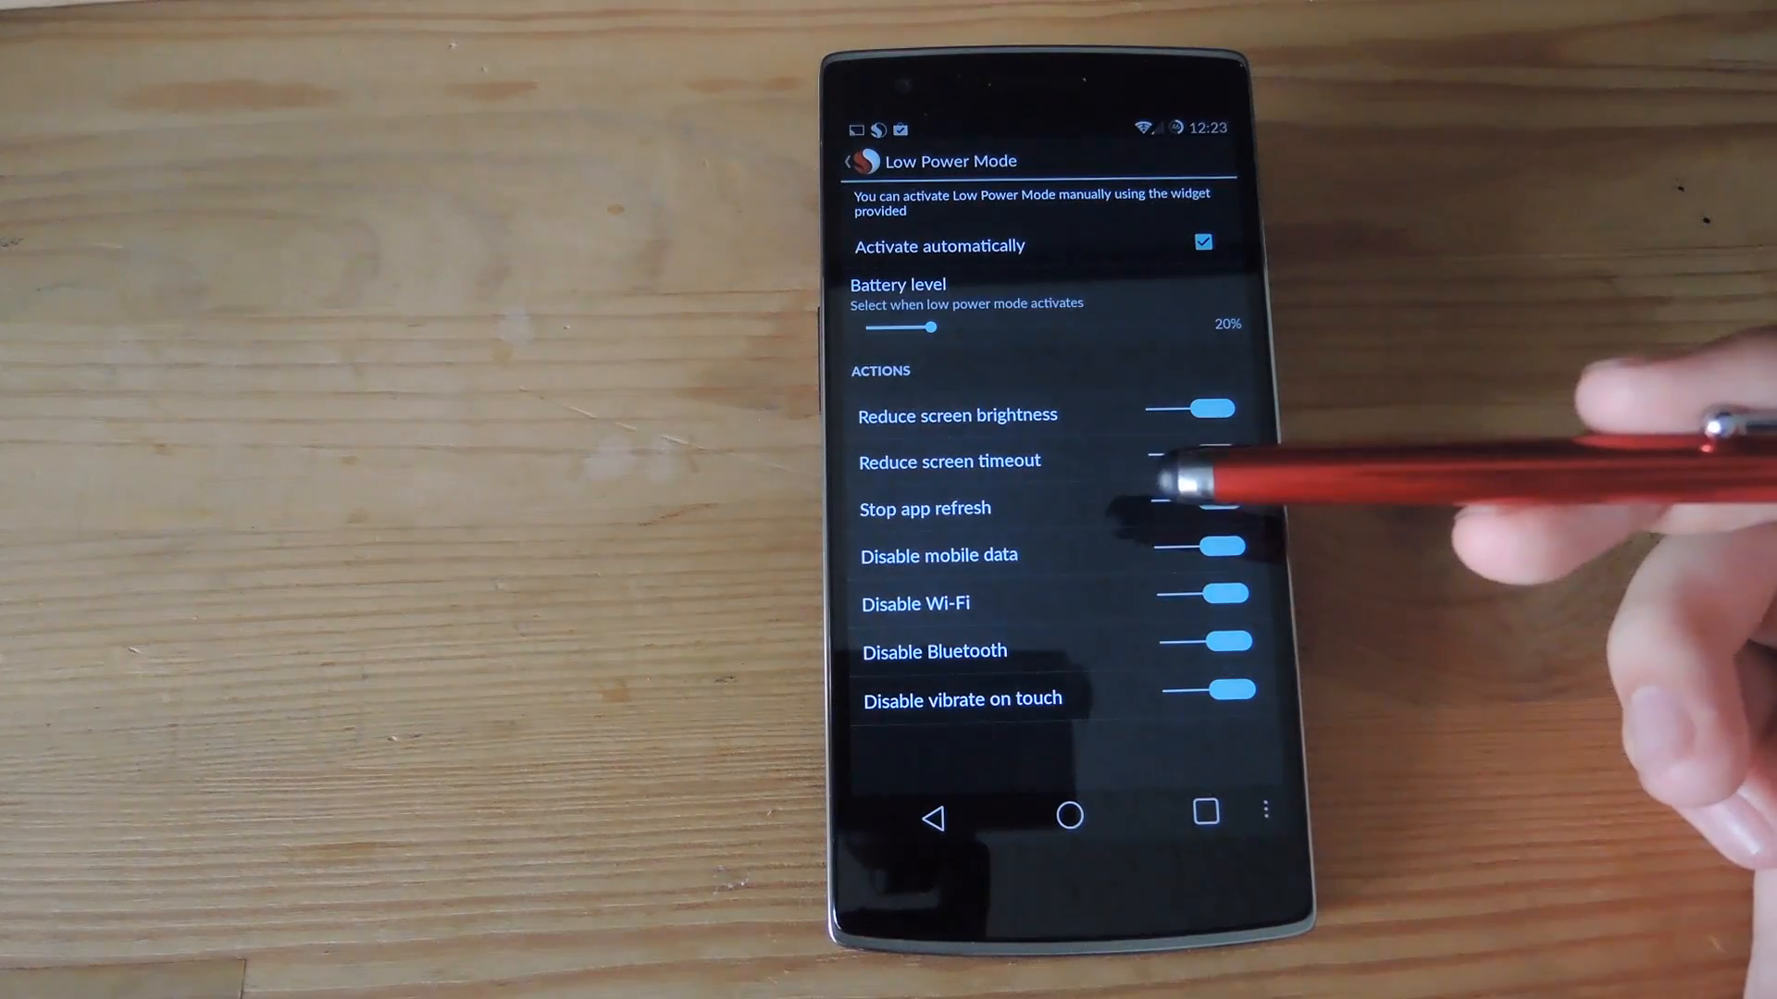
{"action": "left_click", "coordinate": [1201, 461]}
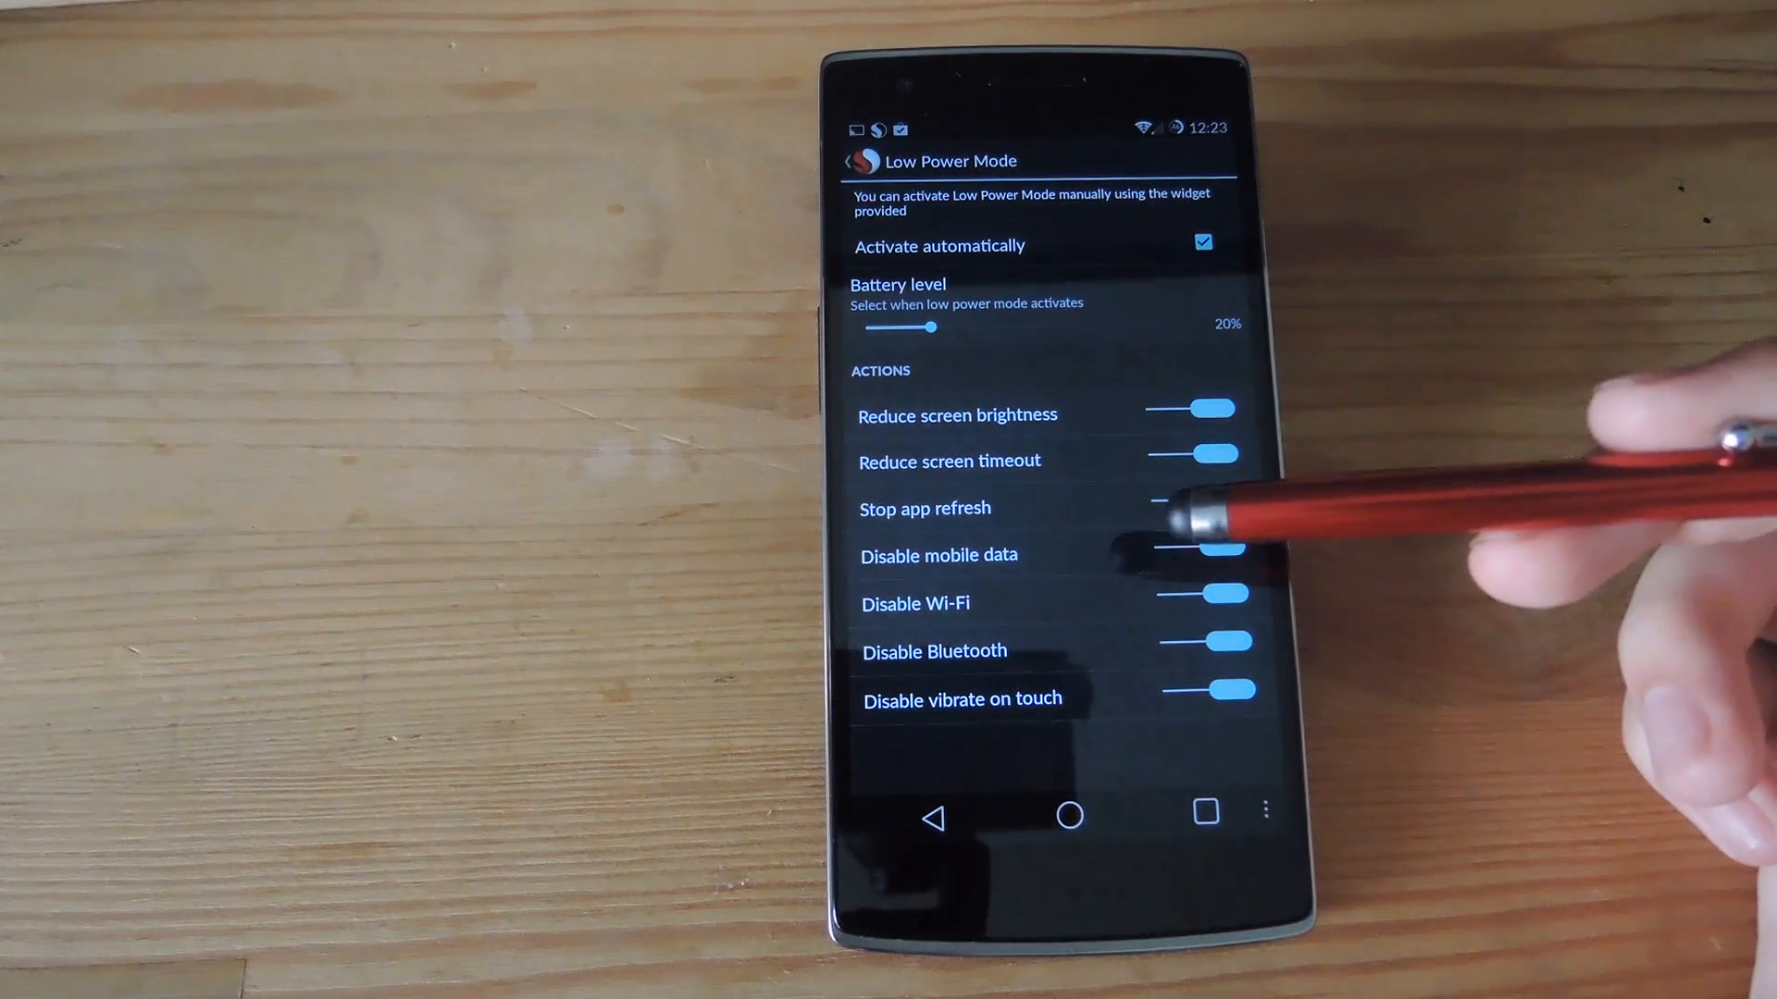